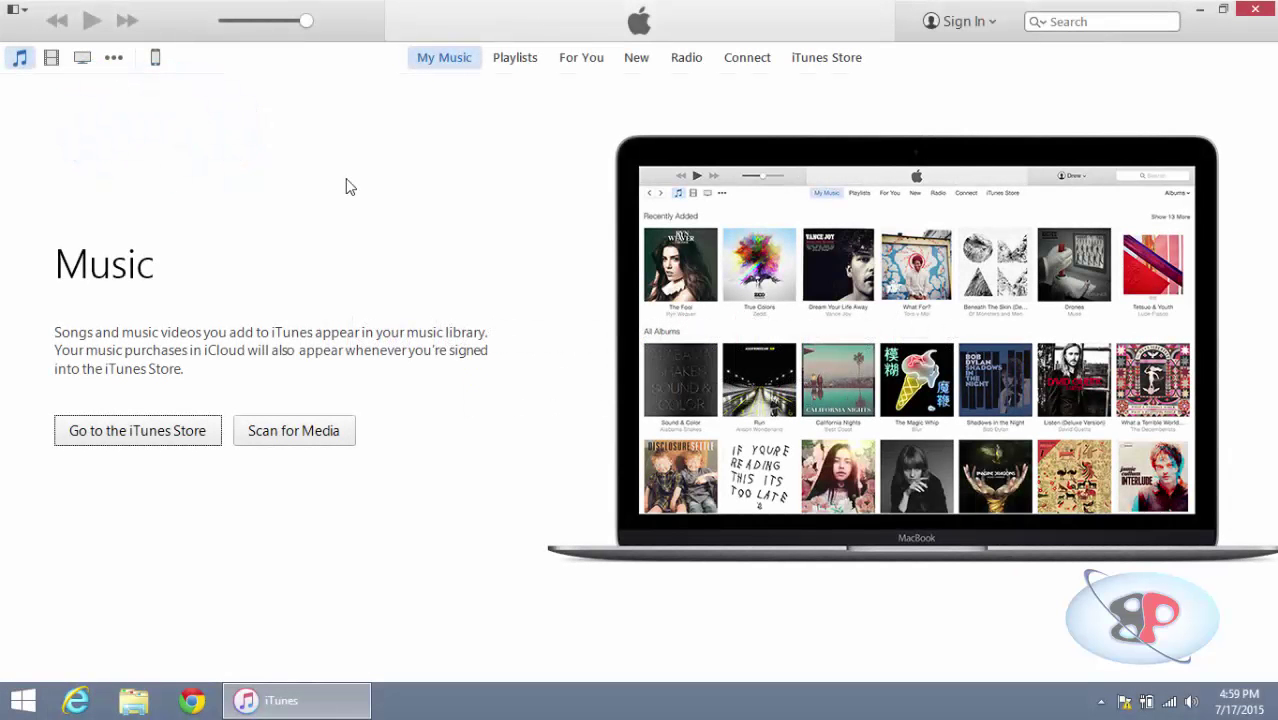
pyautogui.moveTo(336, 184)
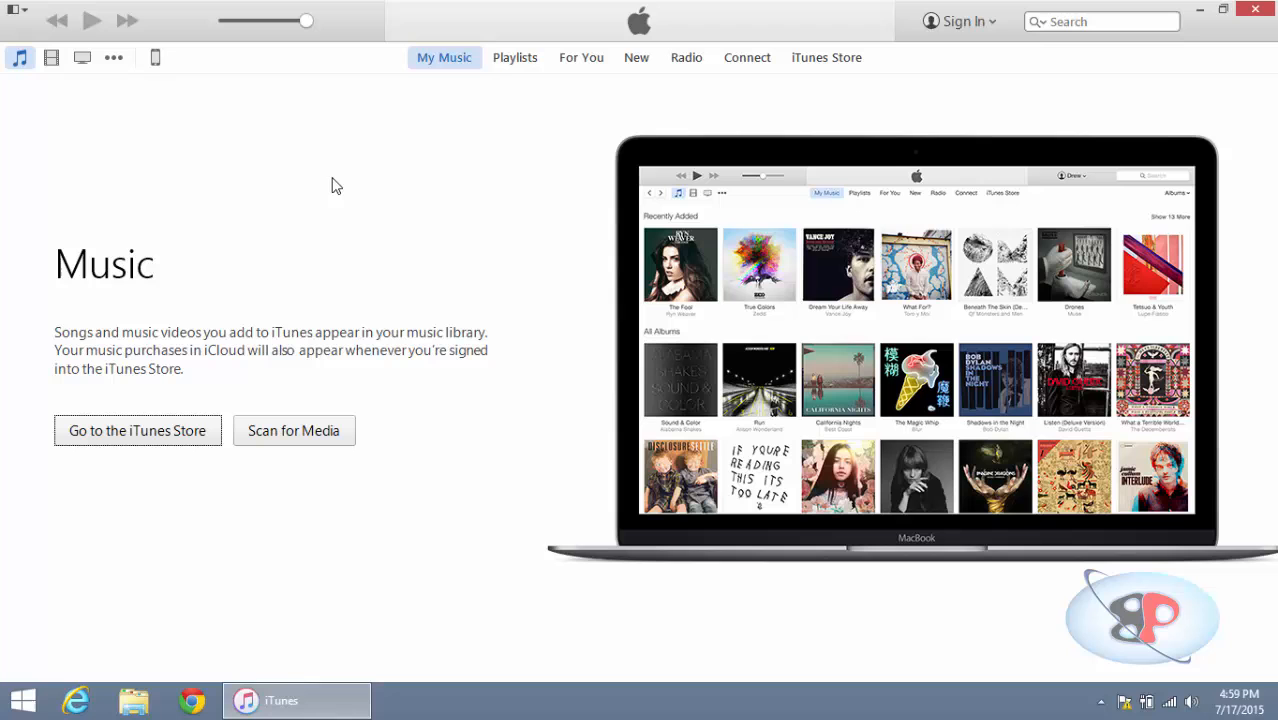
pyautogui.moveTo(270, 168)
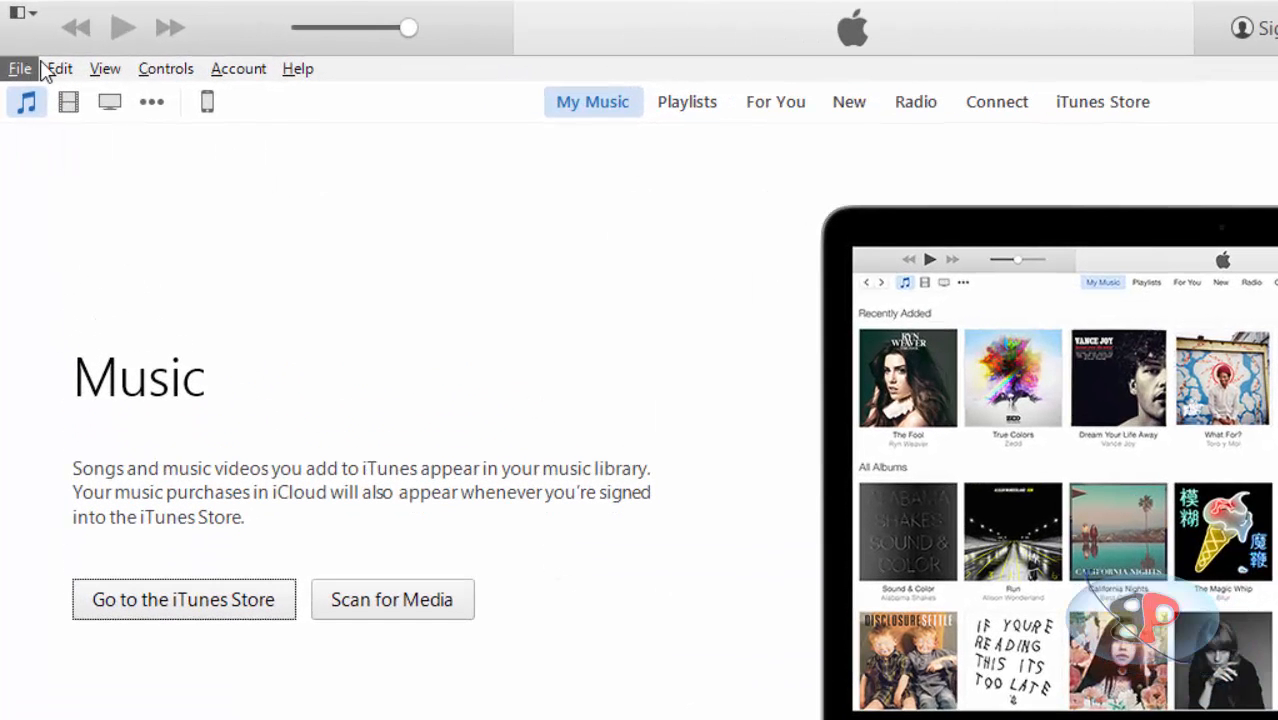
# - Check the currently installed iTunes version in About iTunes
pyautogui.click(296, 68)
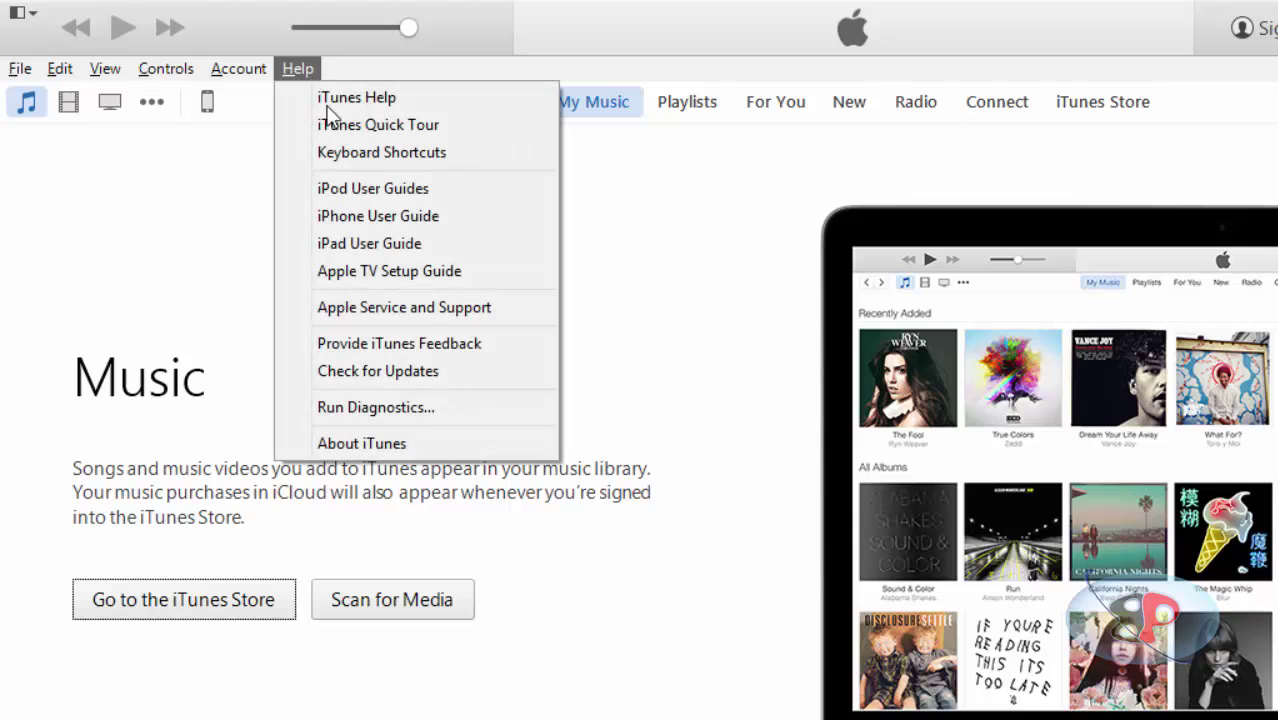
pyautogui.moveTo(420, 444)
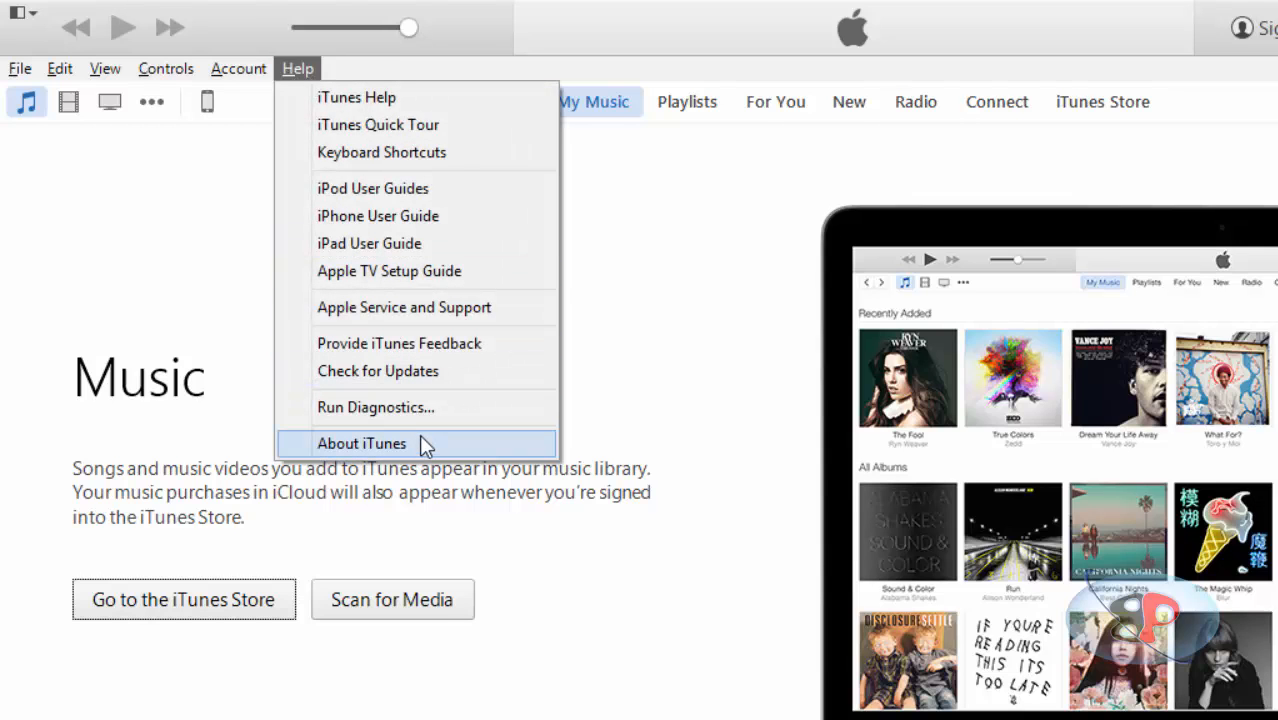
pyautogui.click(362, 444)
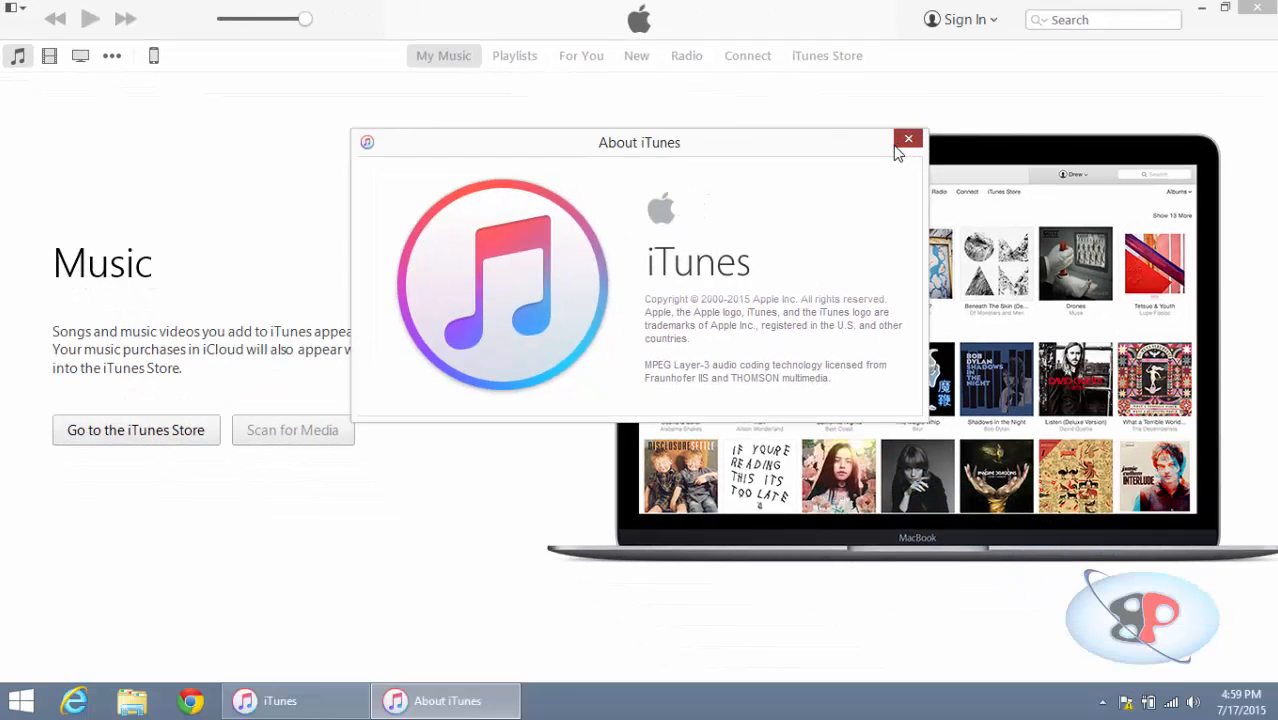
pyautogui.click(908, 136)
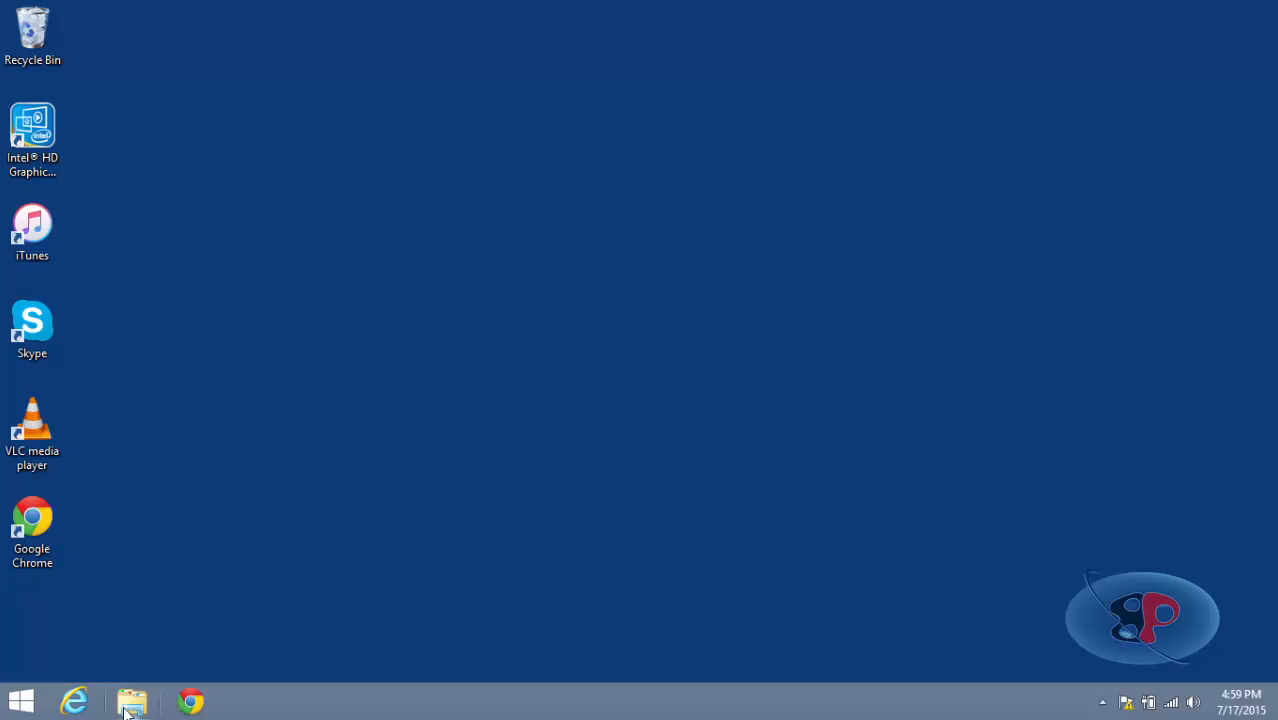
# - Browse to the Music\iTunes folder in File Explorer and show its View settings
pyautogui.click(132, 700)
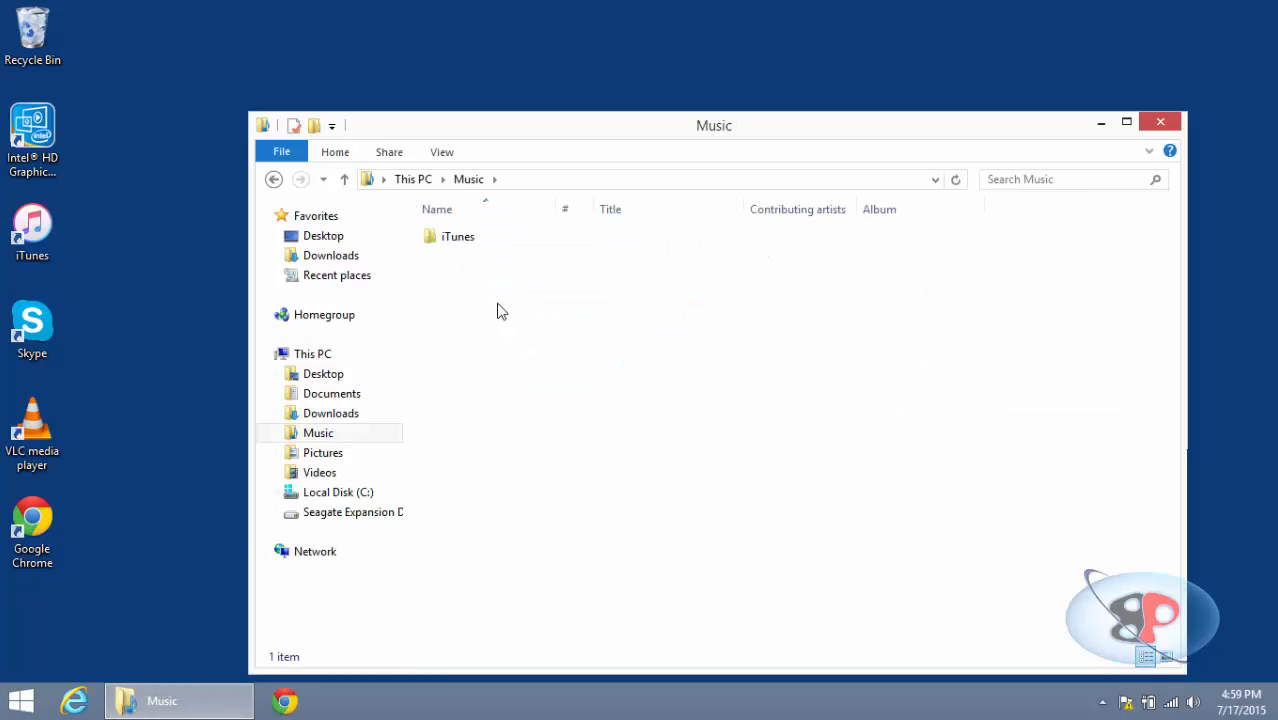
pyautogui.click(454, 236)
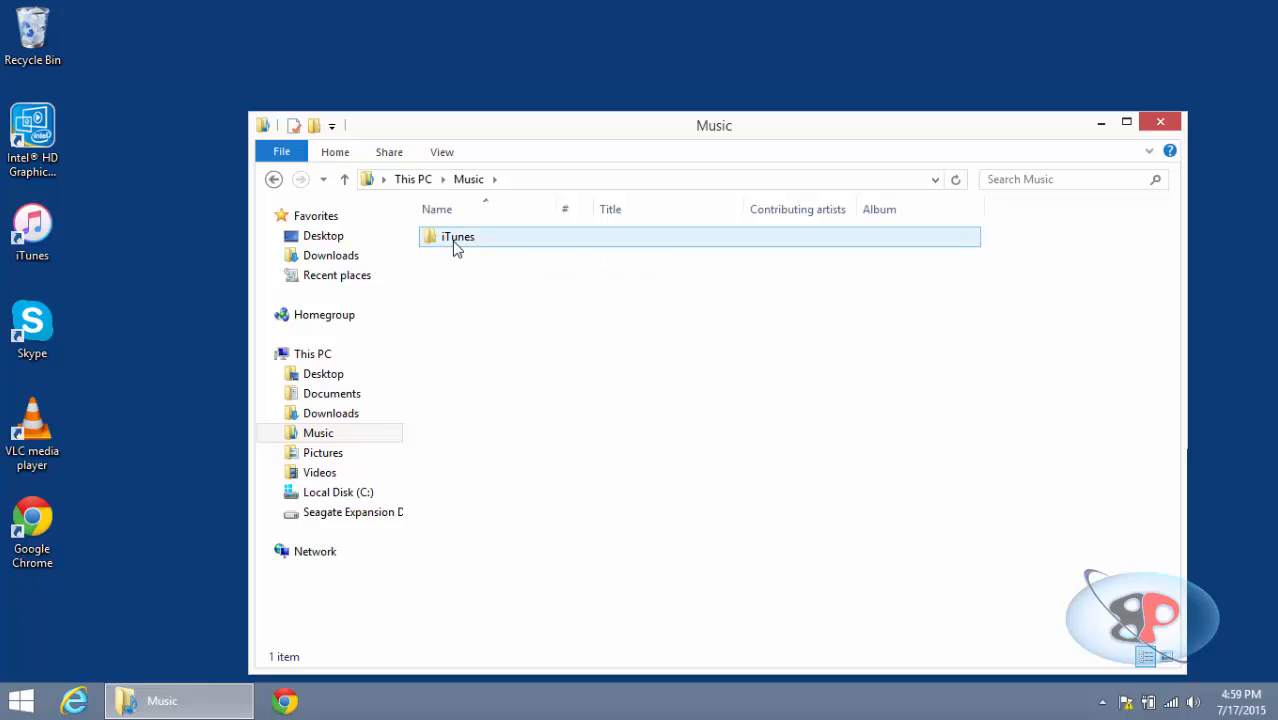
pyautogui.doubleClick(456, 236)
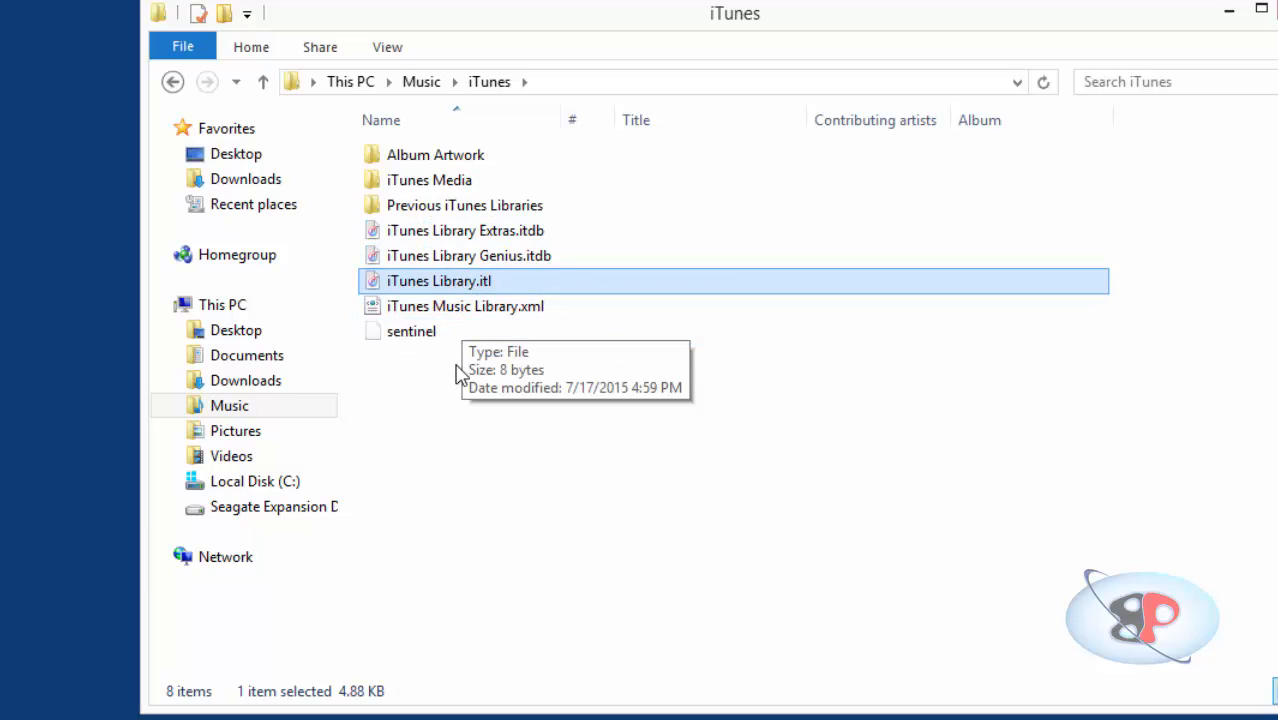
pyautogui.click(386, 46)
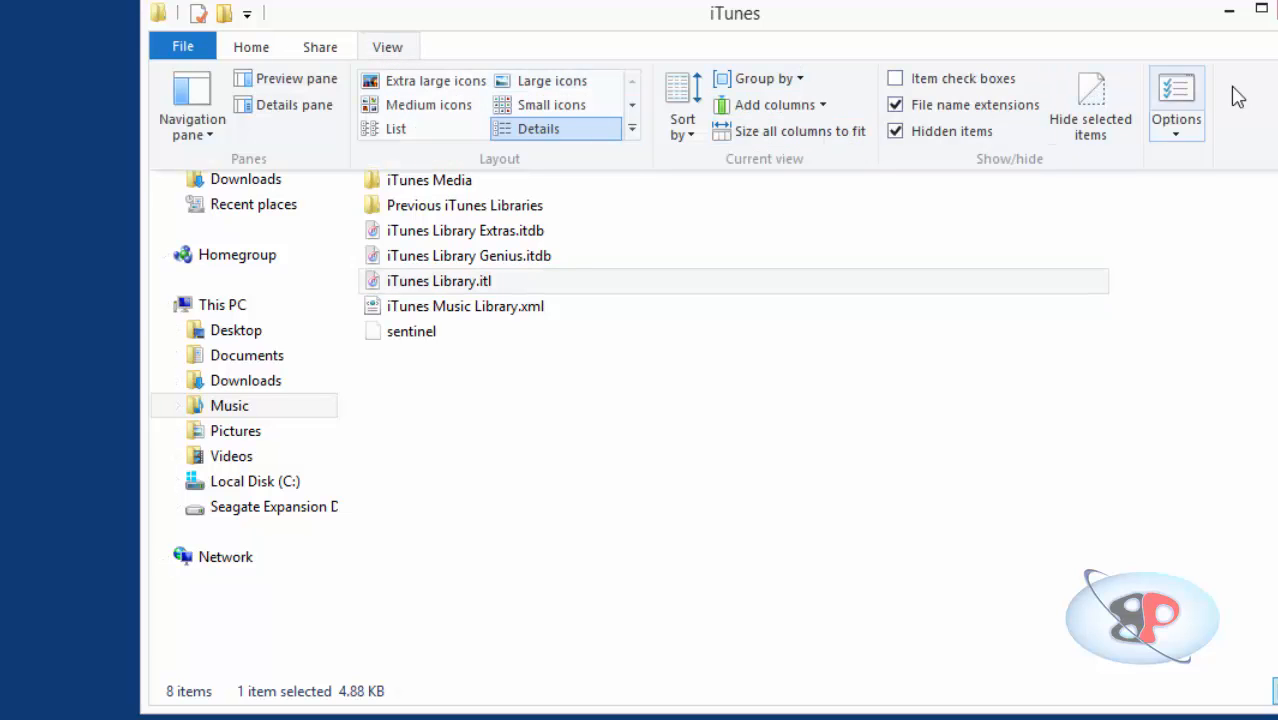
# - In Folder Options, show extensions for known file types and apply
pyautogui.click(1176, 96)
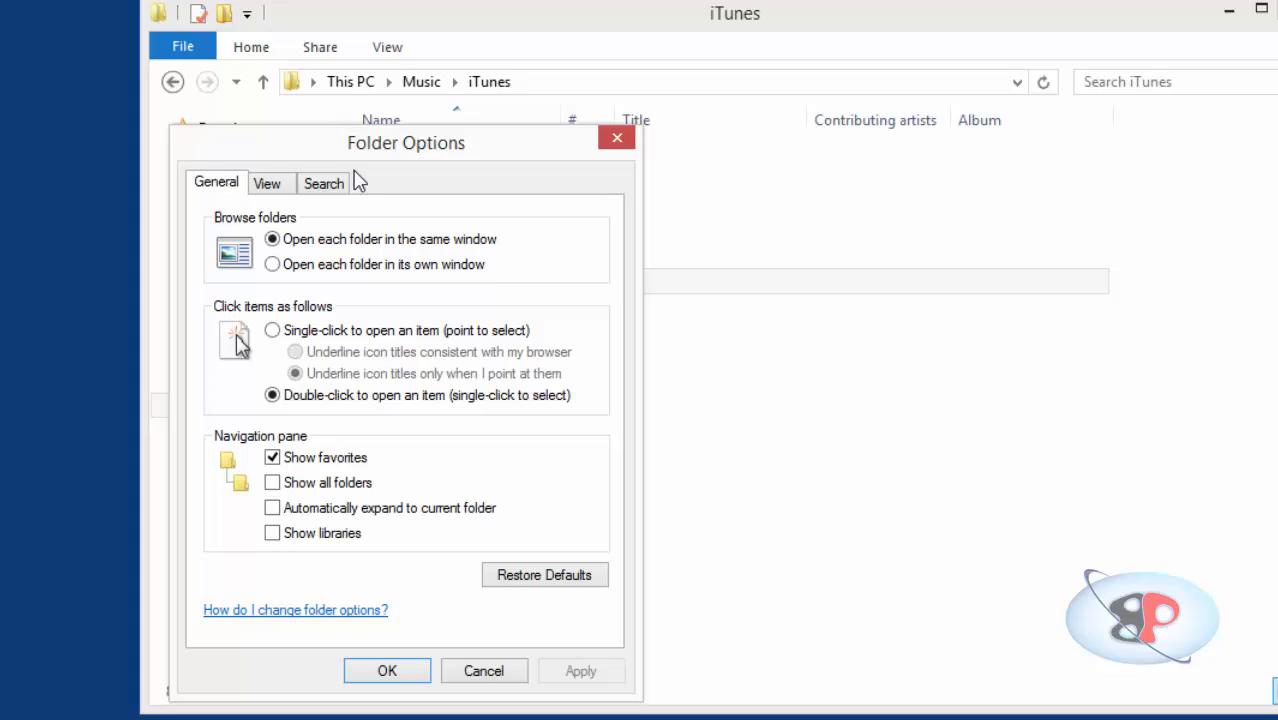
pyautogui.click(268, 184)
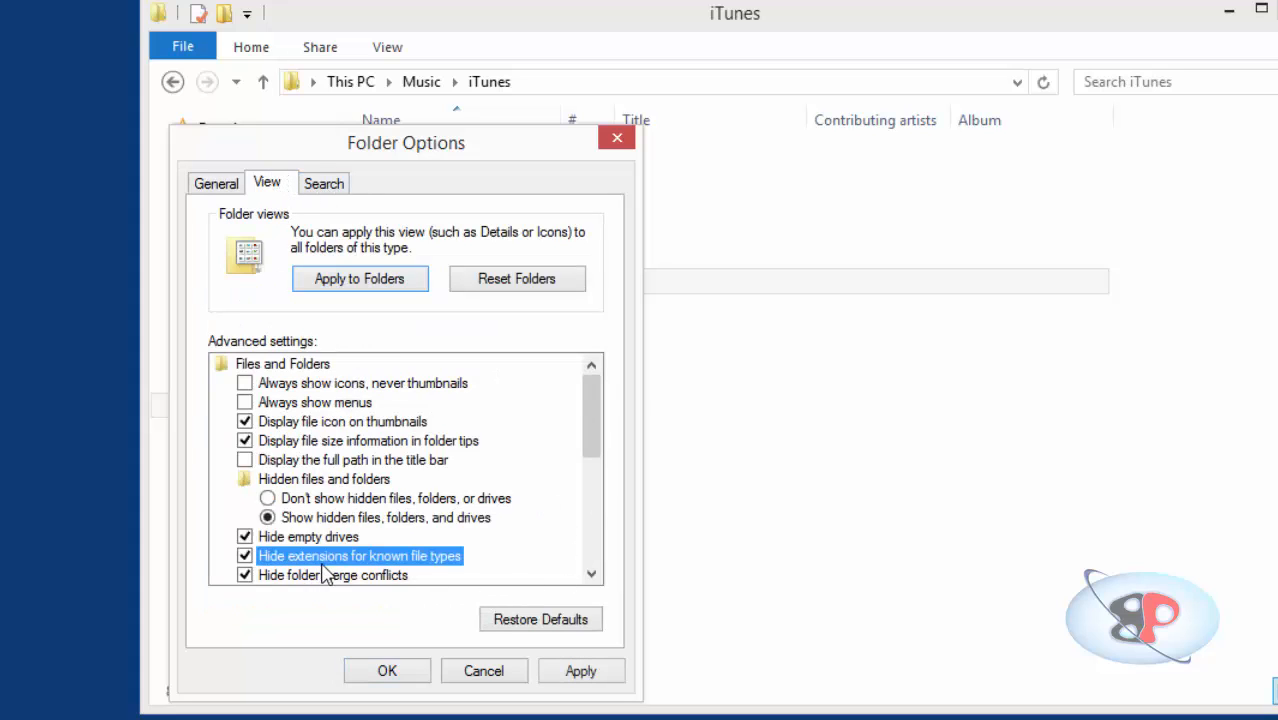
pyautogui.click(244, 556)
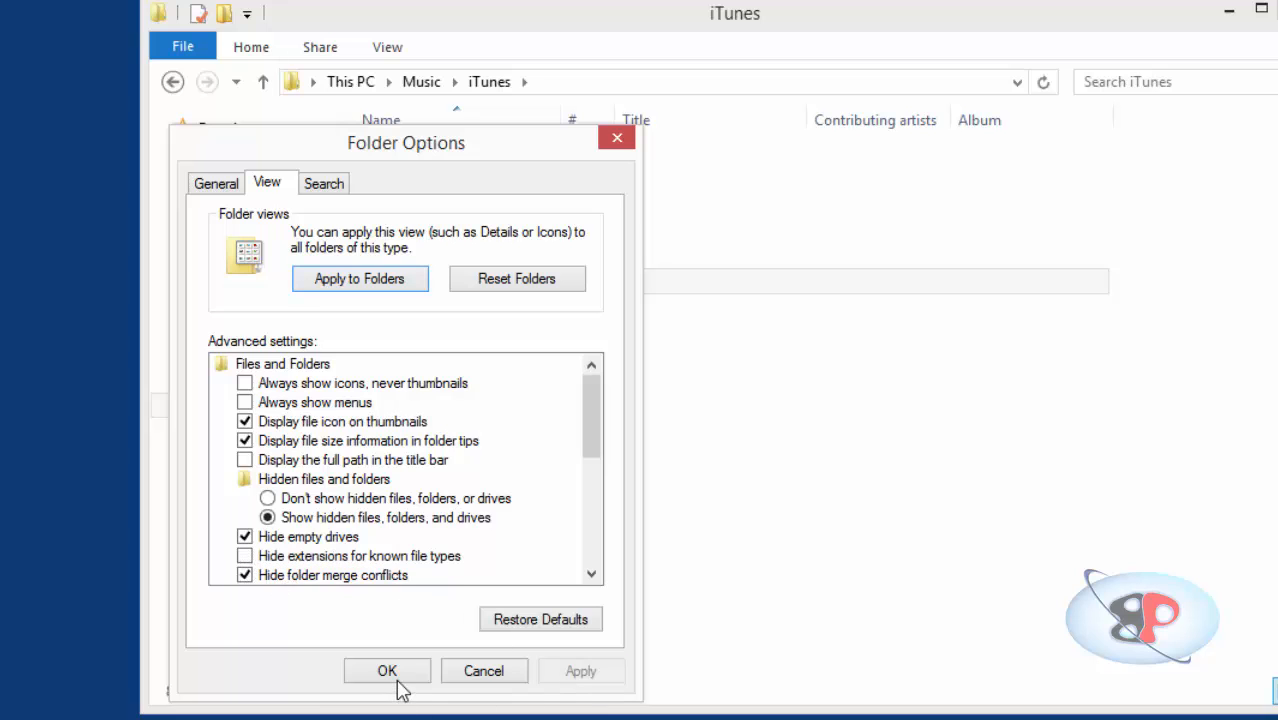
pyautogui.click(386, 670)
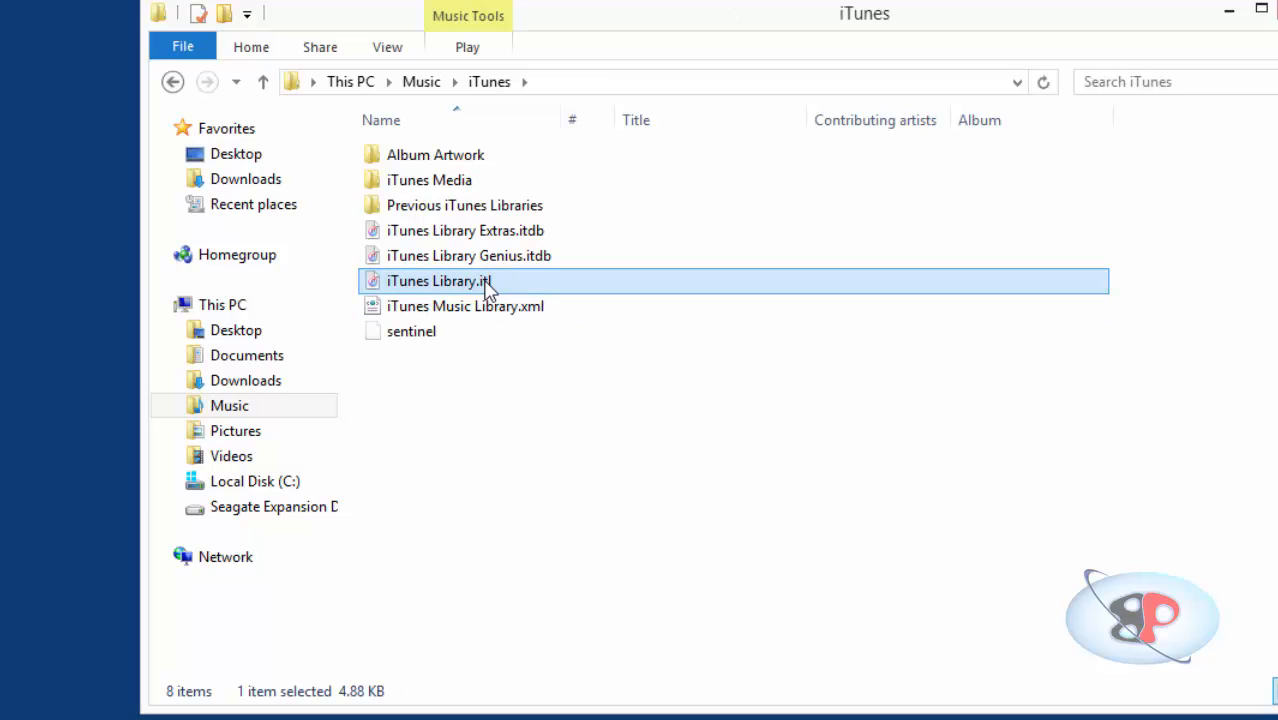
# - Rename the iTunes Library.itl file, editing its extension
pyautogui.click(436, 280)
pyautogui.write('bak')
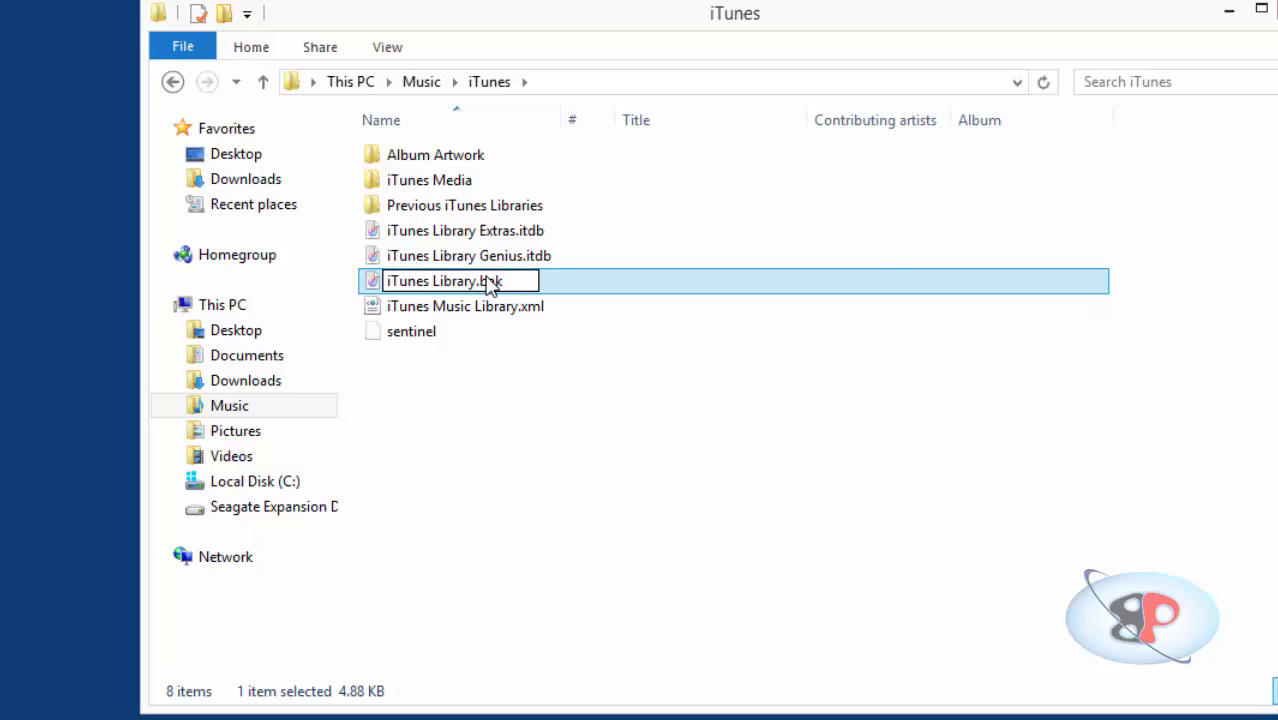
pyautogui.press('Enter')
pyautogui.write('chang')
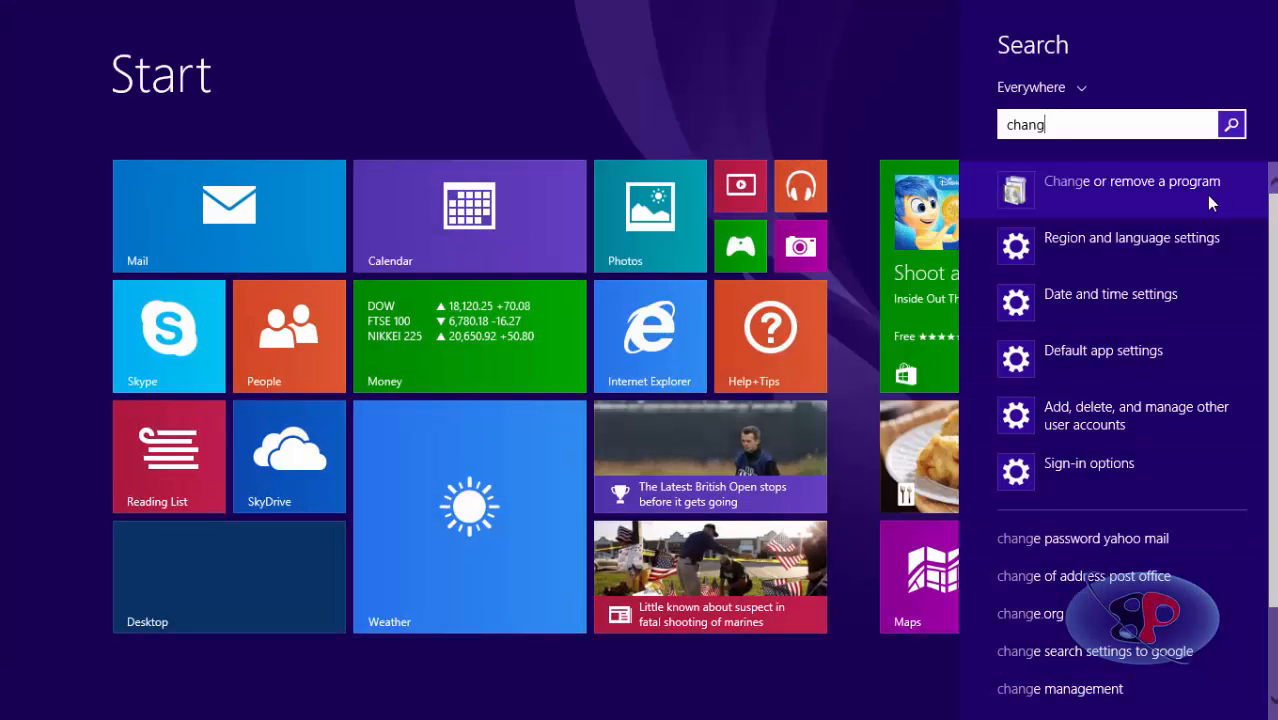
# - Uninstall iTunes from Programs and Features
pyautogui.click(1124, 180)
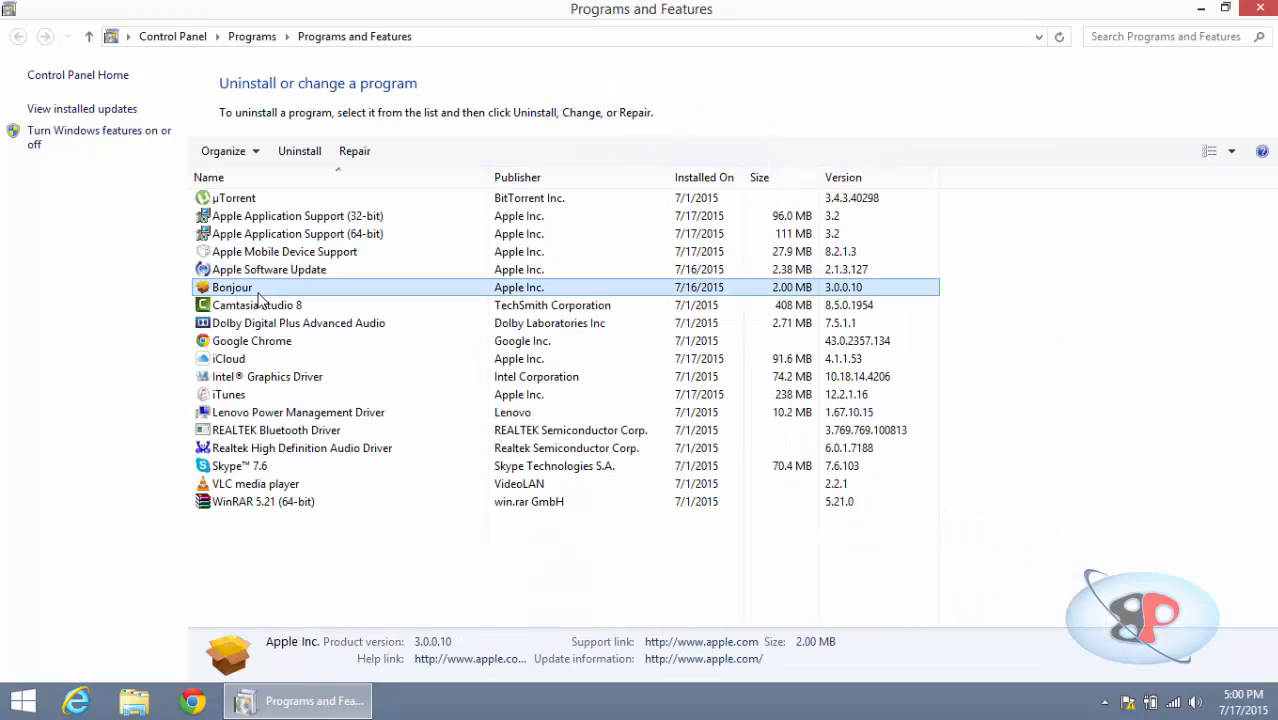
pyautogui.rightClick(228, 394)
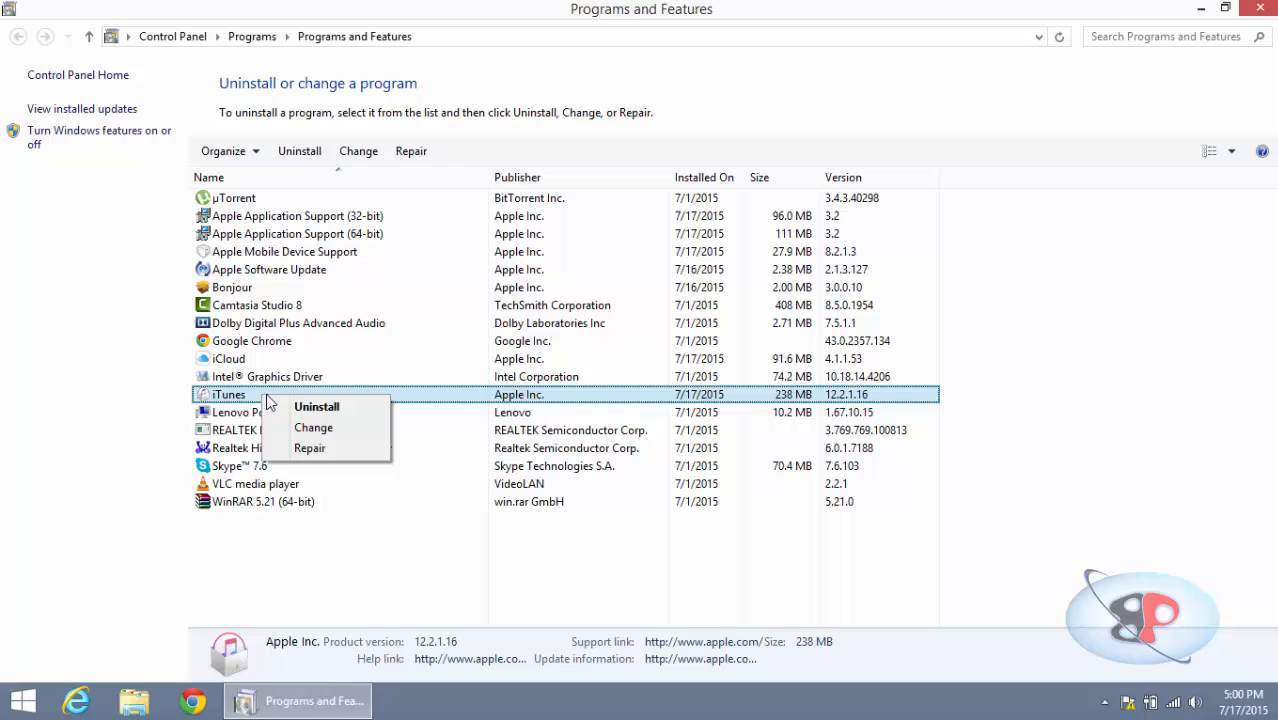
pyautogui.click(316, 406)
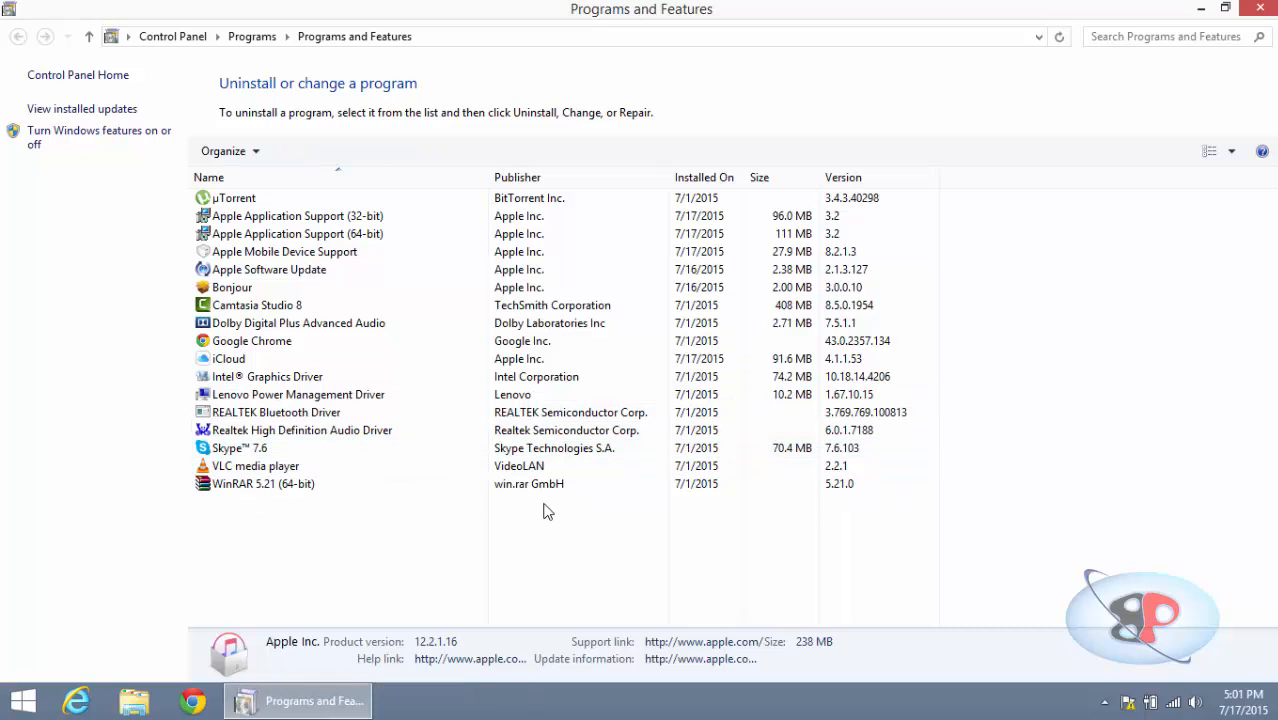
pyautogui.click(296, 216)
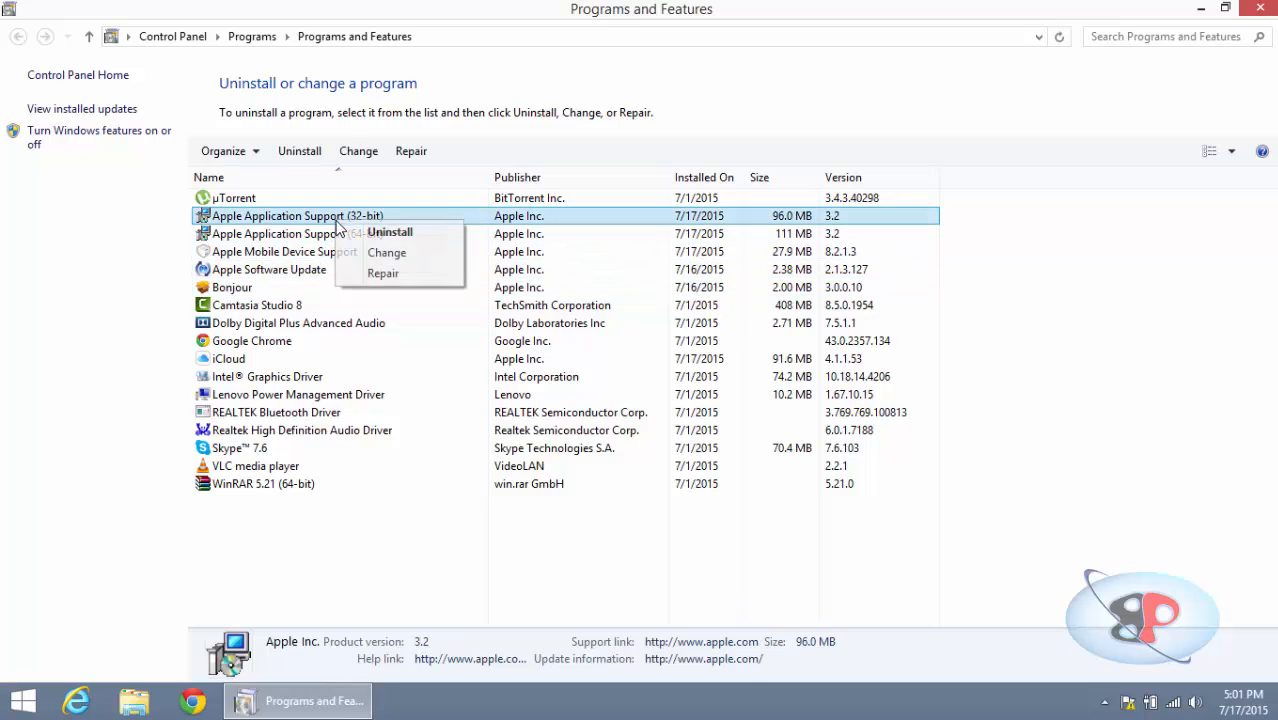
# - Uninstall Apple Application Support (32-bit), letting setup close running apps
pyautogui.click(380, 272)
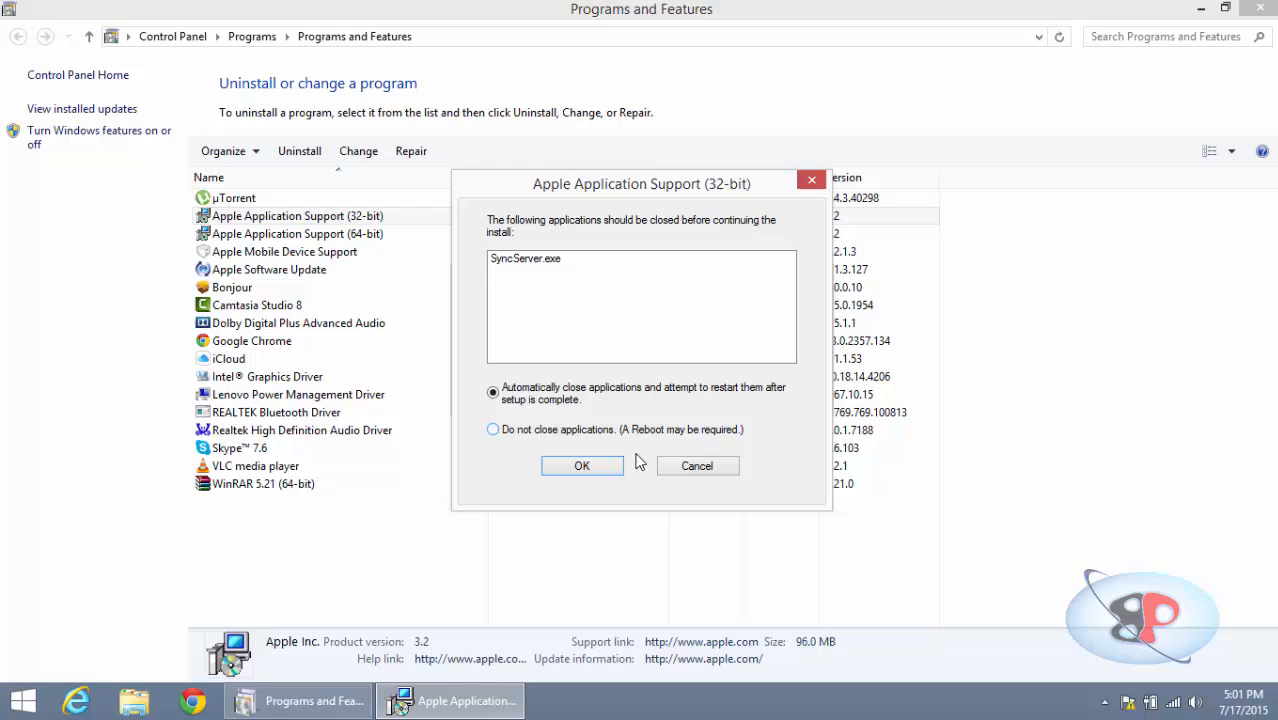
pyautogui.moveTo(488, 236)
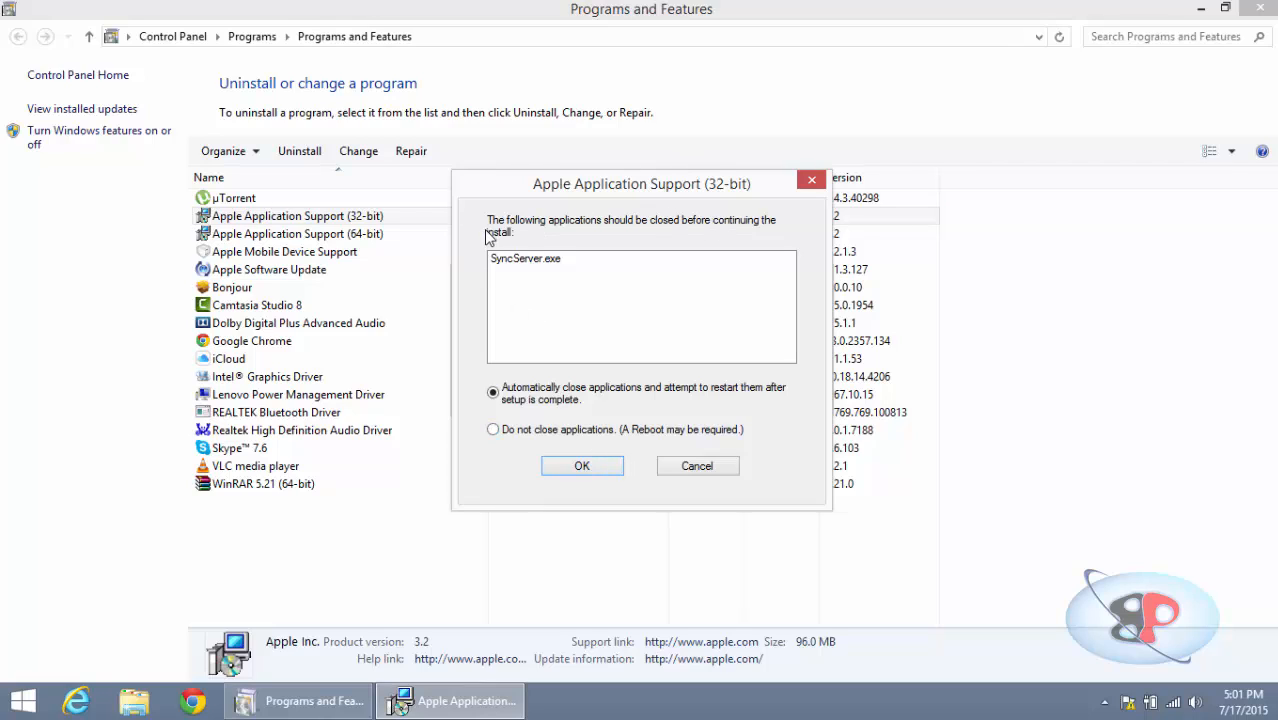
pyautogui.moveTo(640, 232)
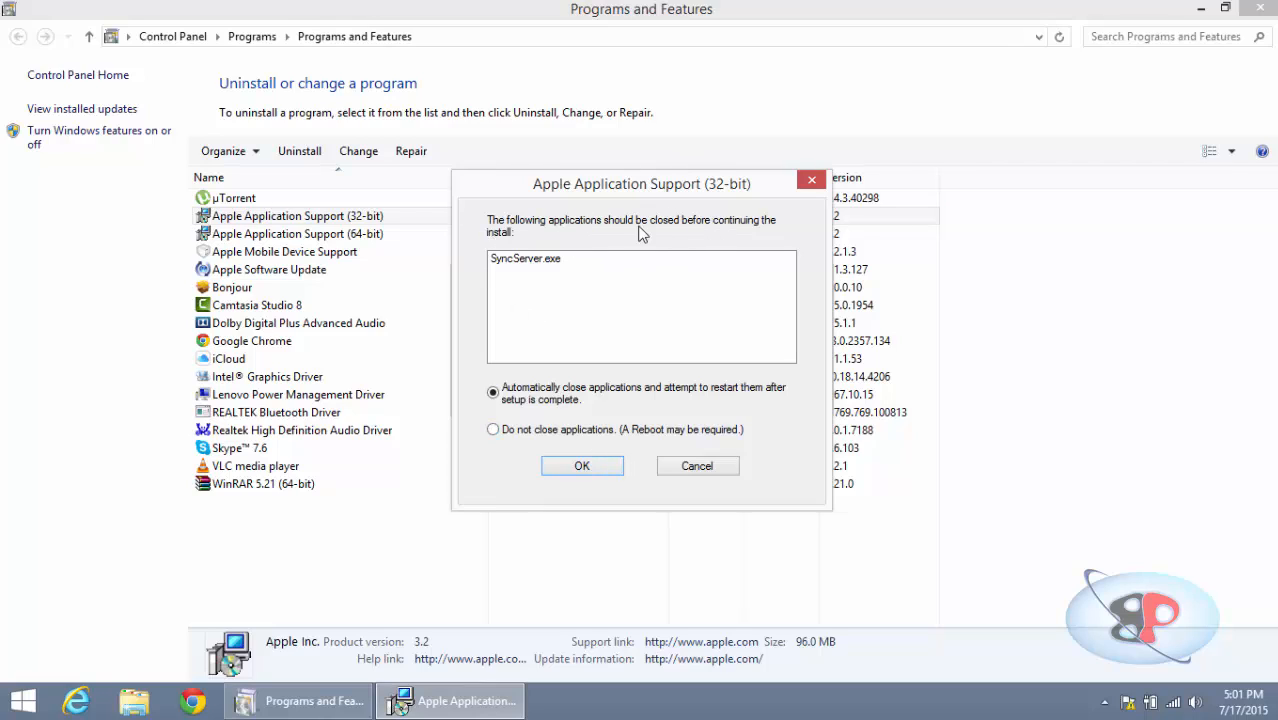
pyautogui.moveTo(644, 408)
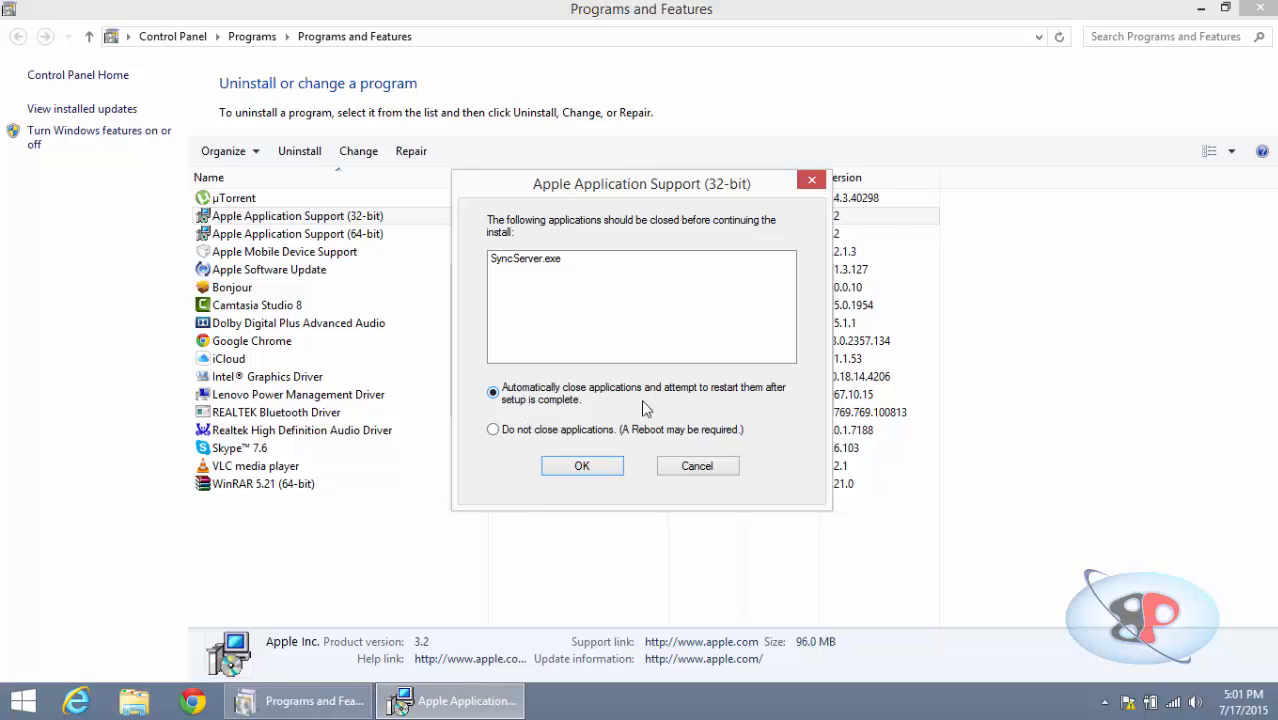
pyautogui.click(582, 464)
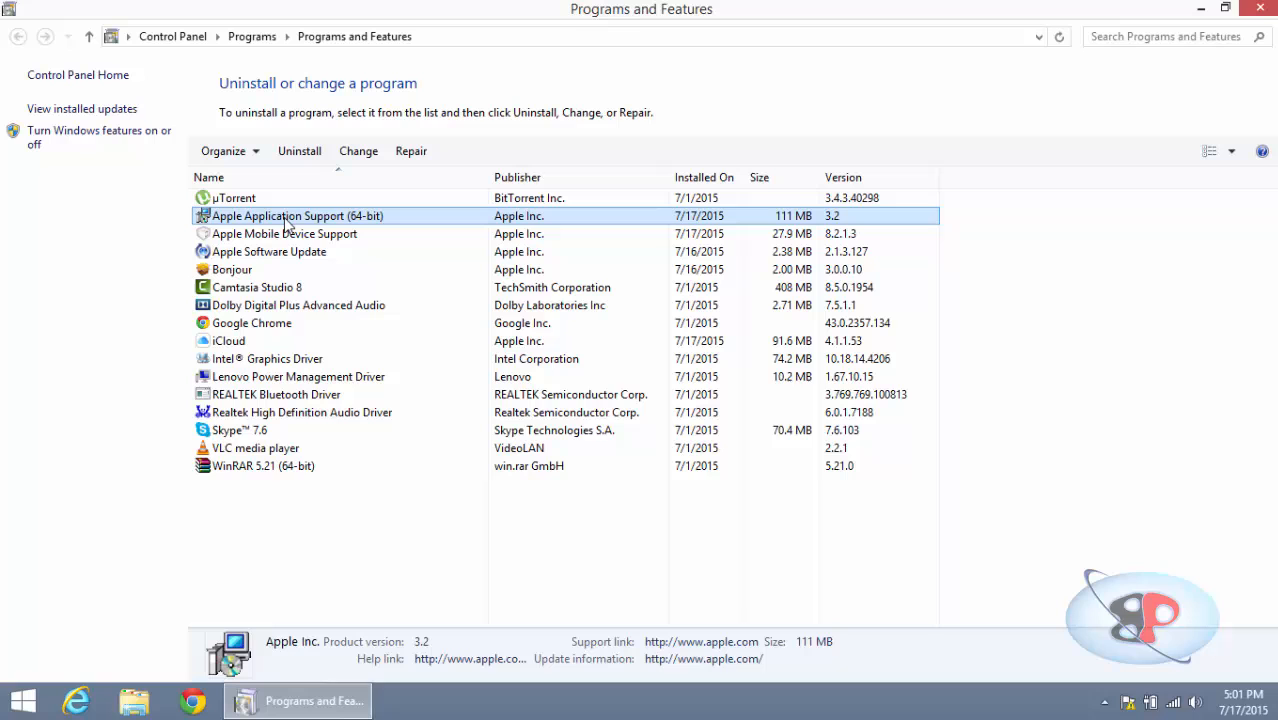
# - Uninstall Apple Application Support (64-bit), letting setup close running apps
pyautogui.rightClick(296, 216)
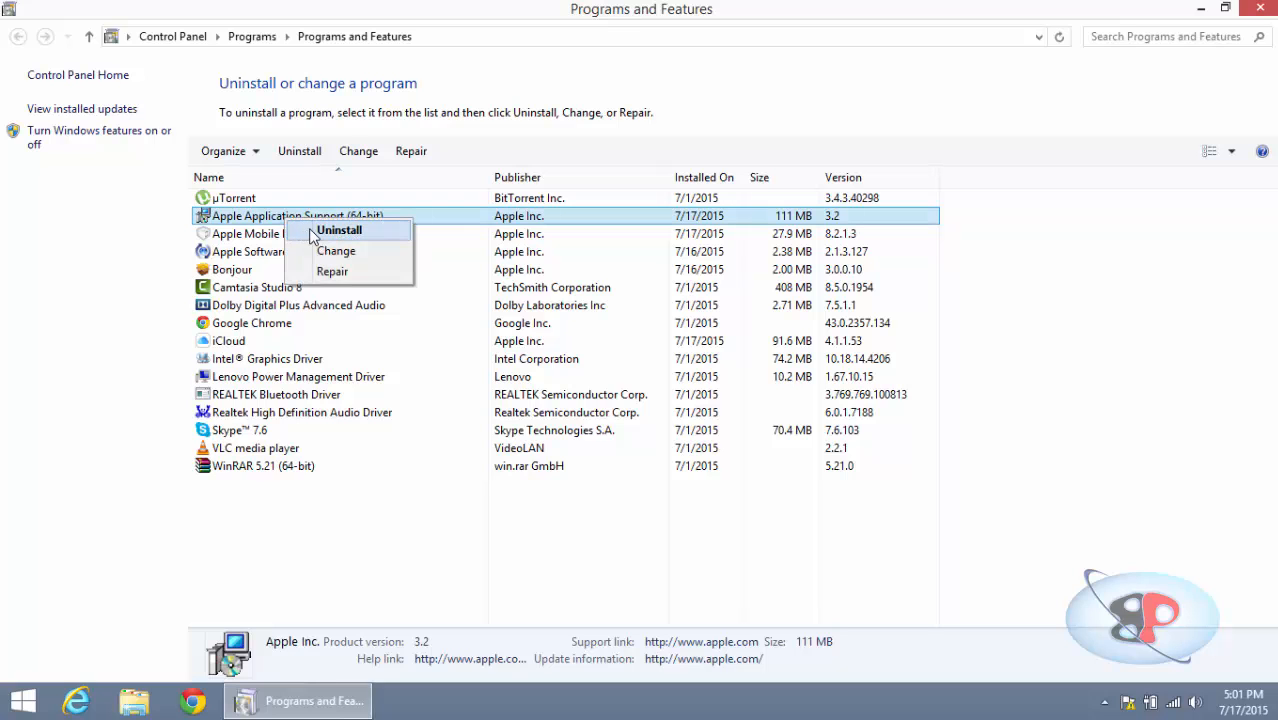
pyautogui.click(338, 230)
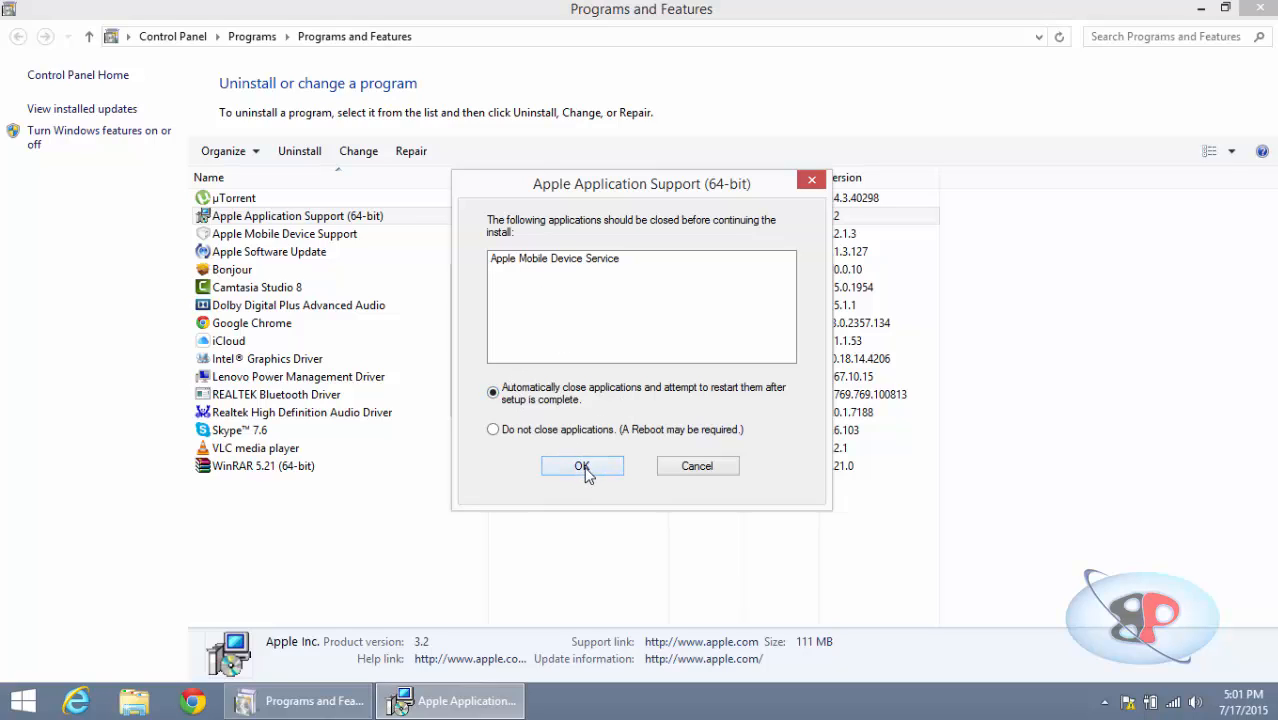
pyautogui.click(582, 466)
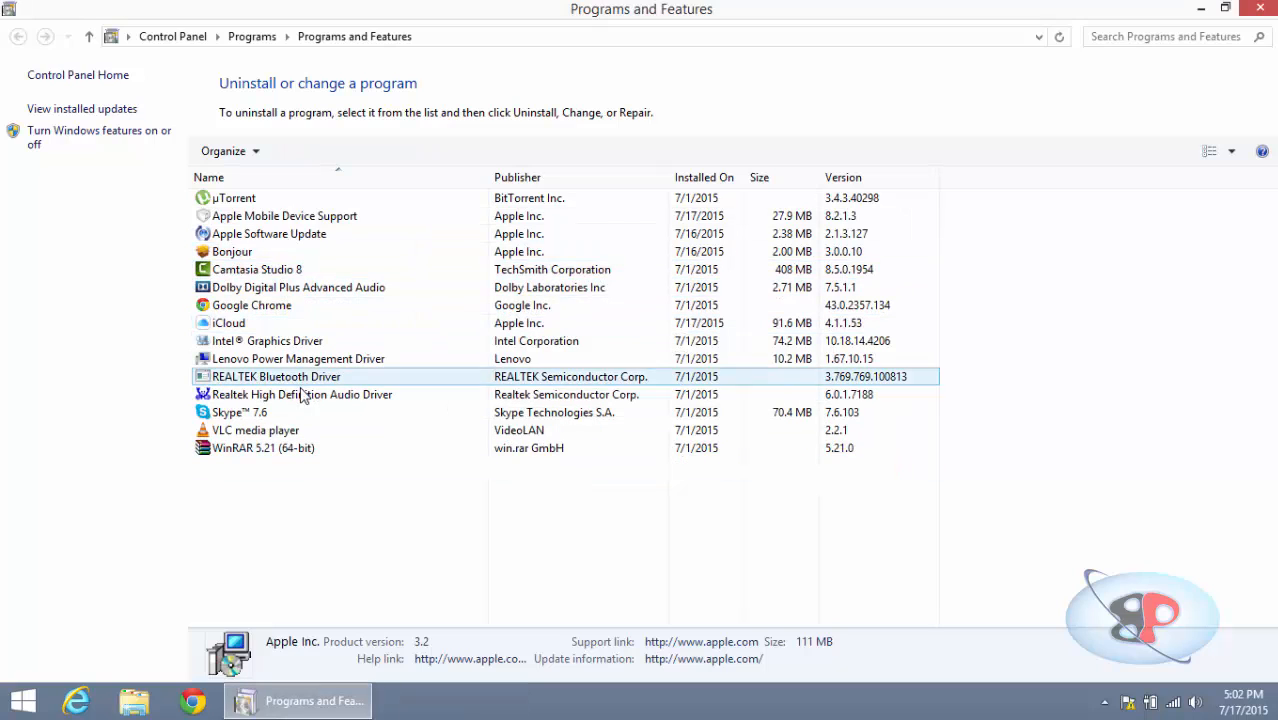
# - Remove iCloud for Windows completely through its uninstaller wizard
pyautogui.click(228, 322)
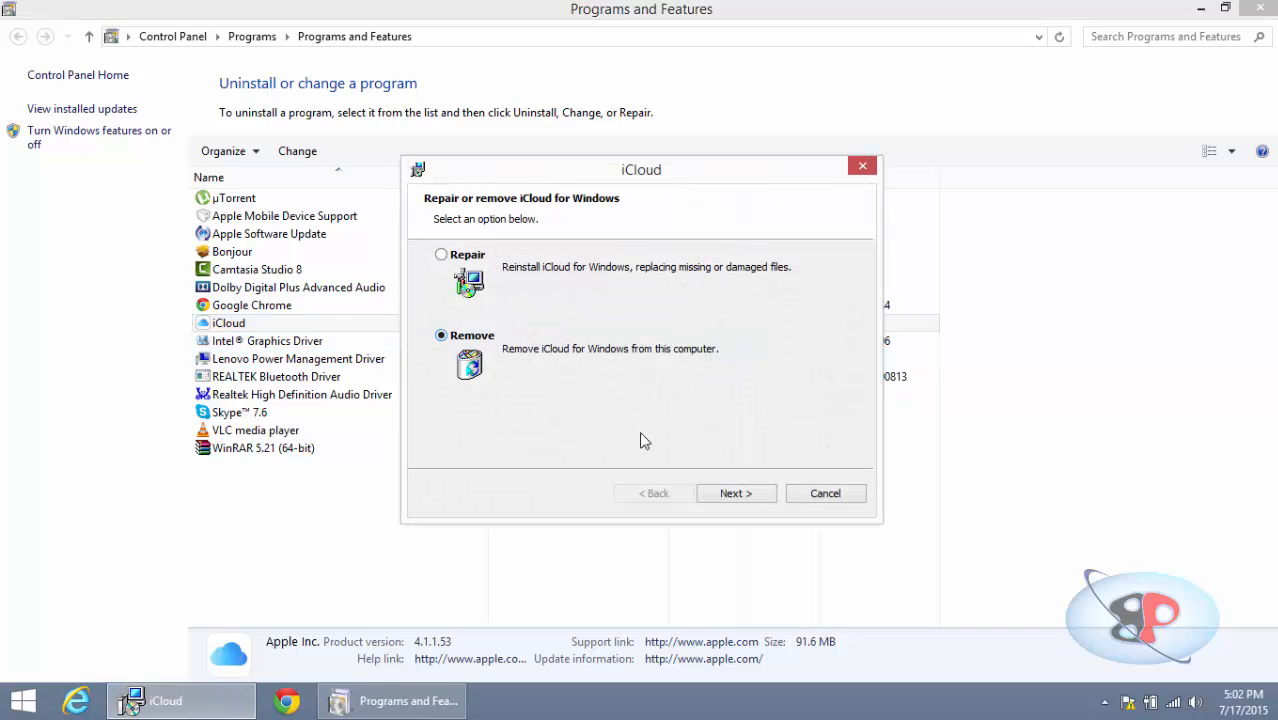
pyautogui.click(736, 492)
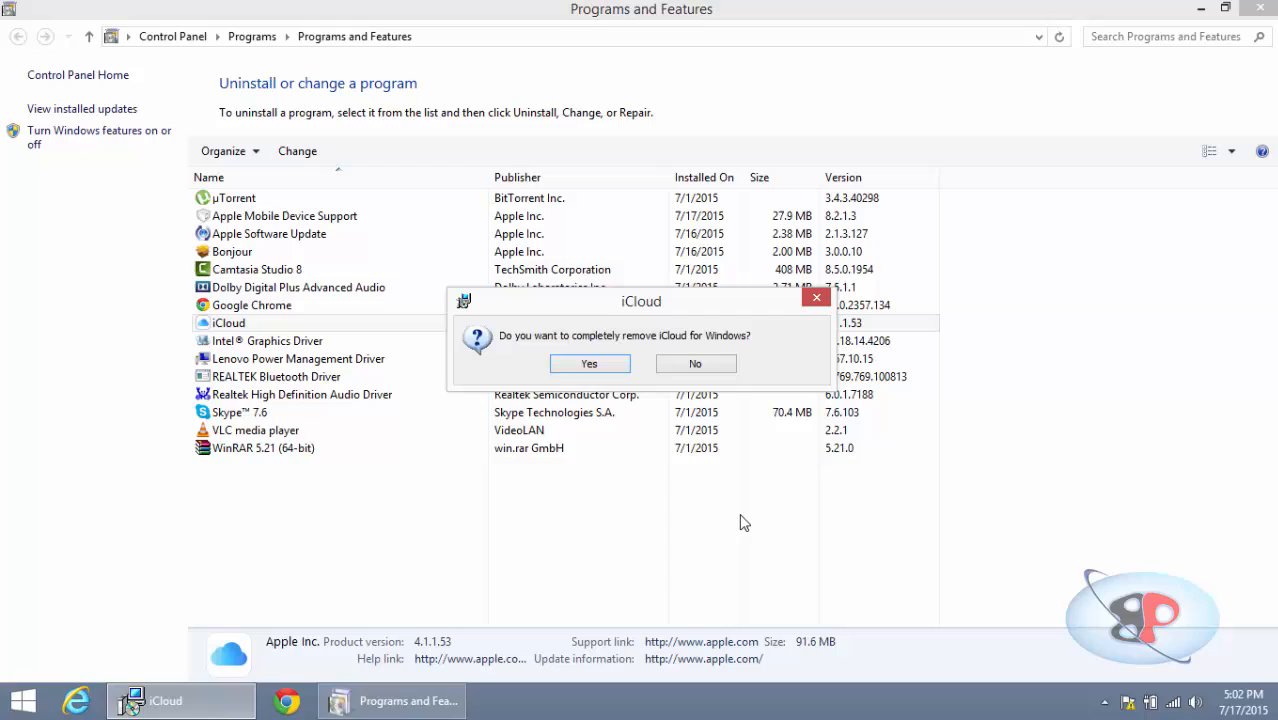
pyautogui.moveTo(584, 366)
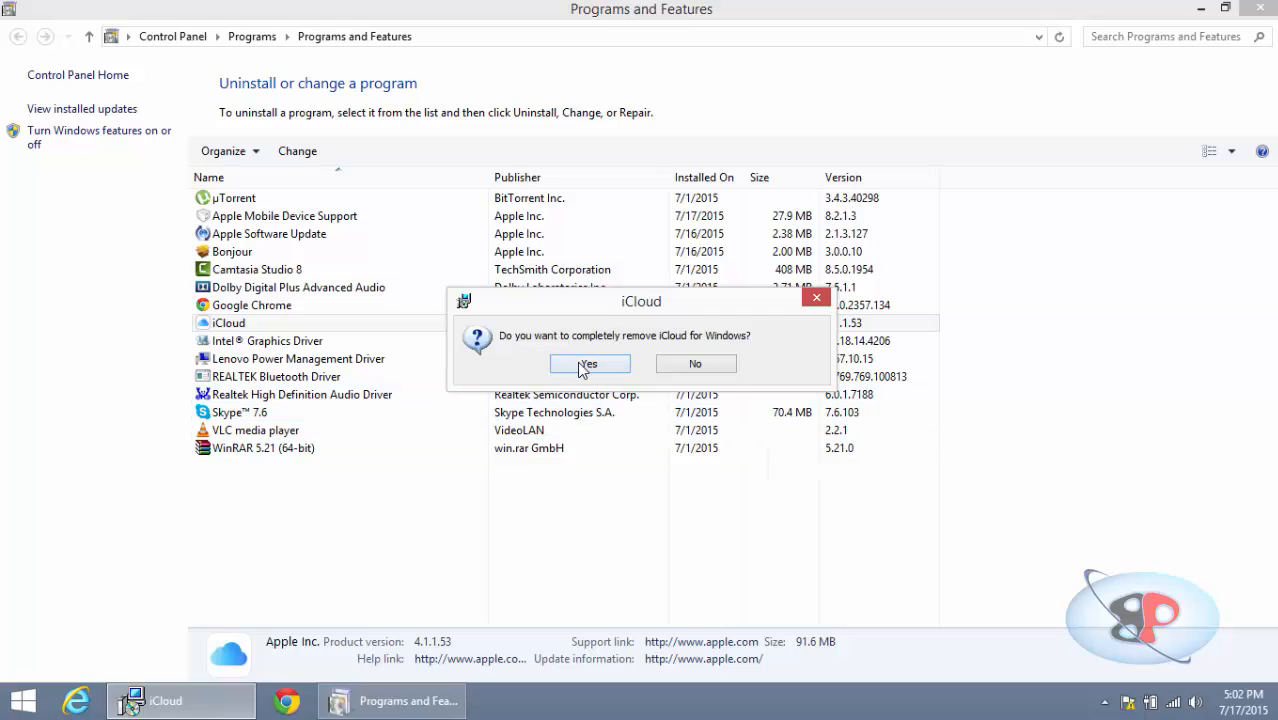
pyautogui.click(588, 364)
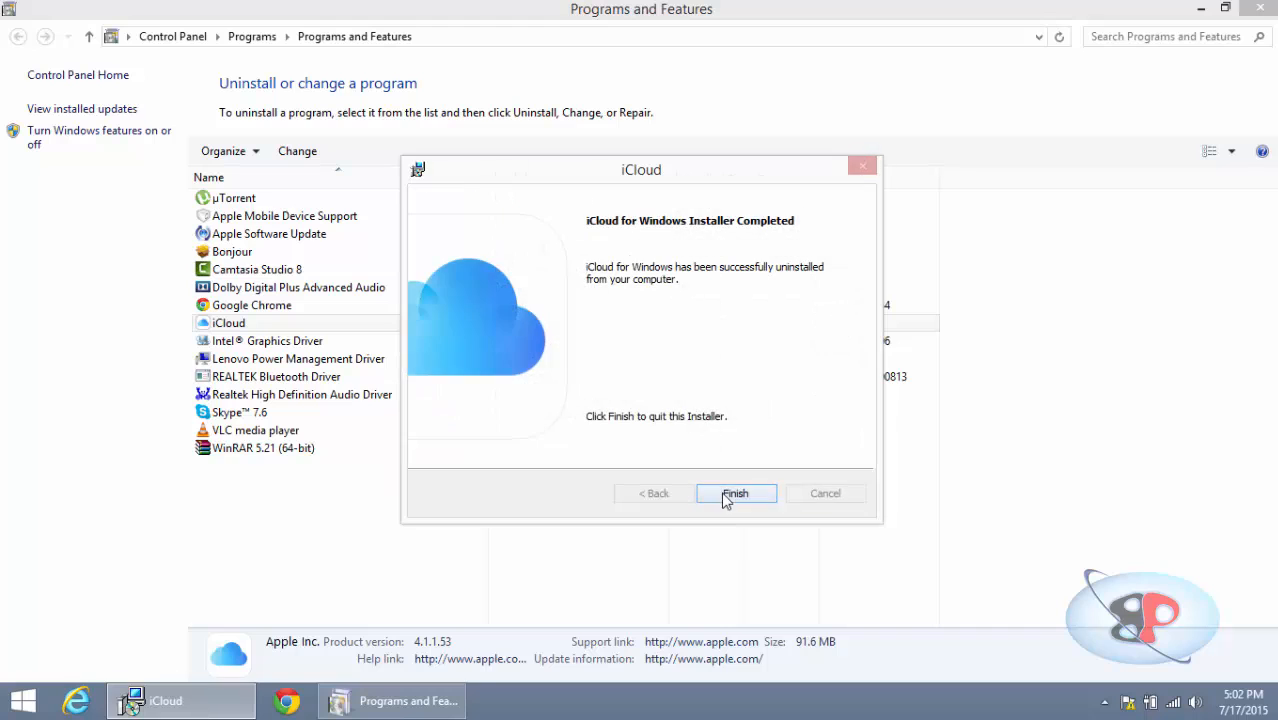
pyautogui.click(736, 492)
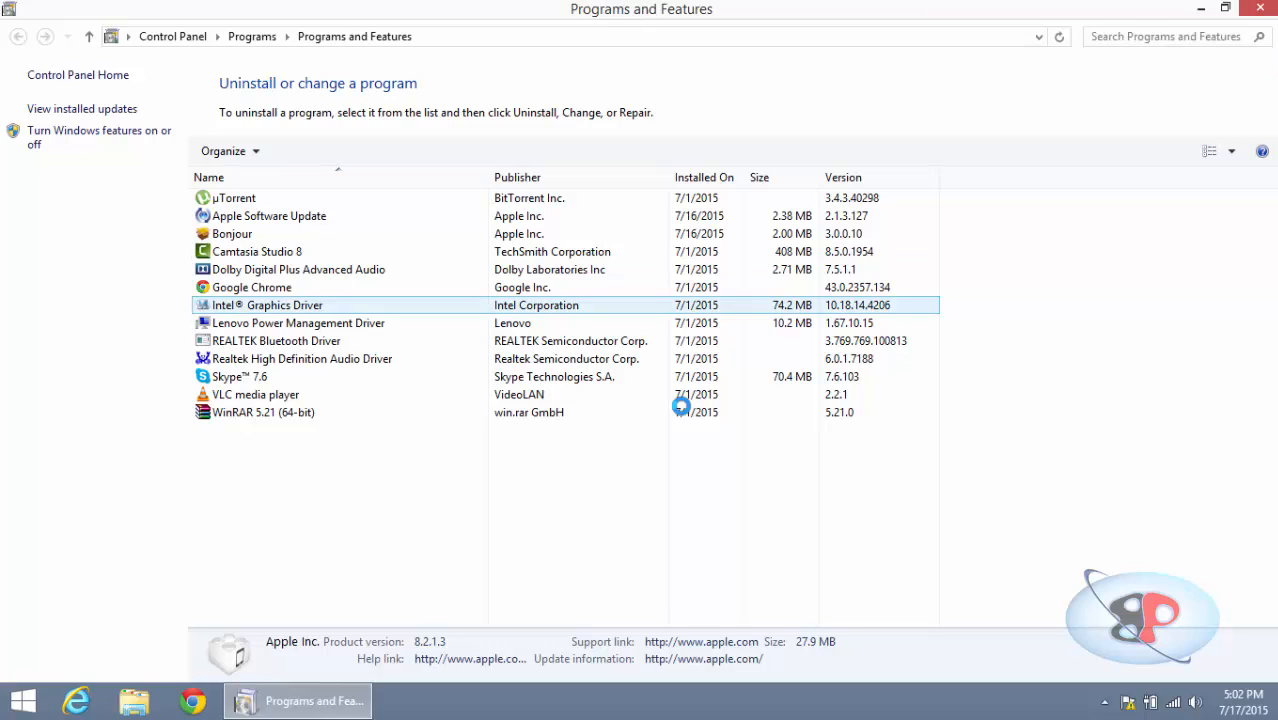
pyautogui.click(300, 358)
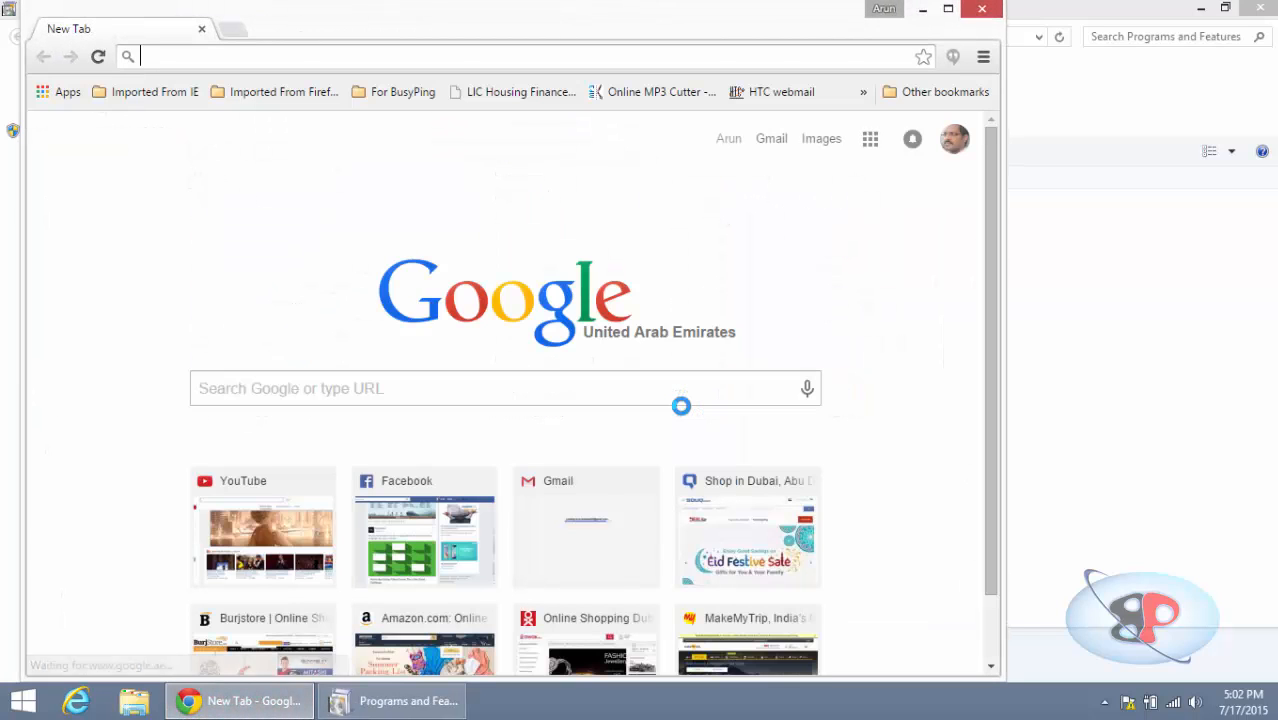
pyautogui.write('www.oldapps.com')
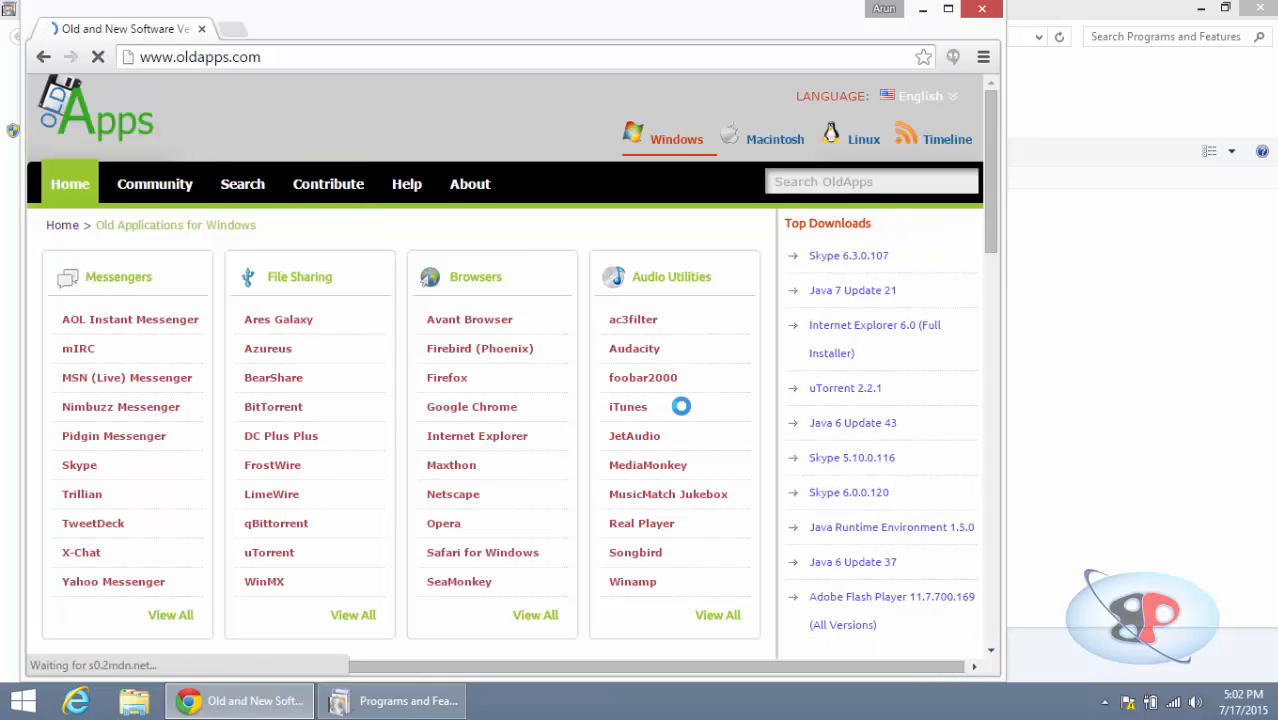
pyautogui.click(956, 8)
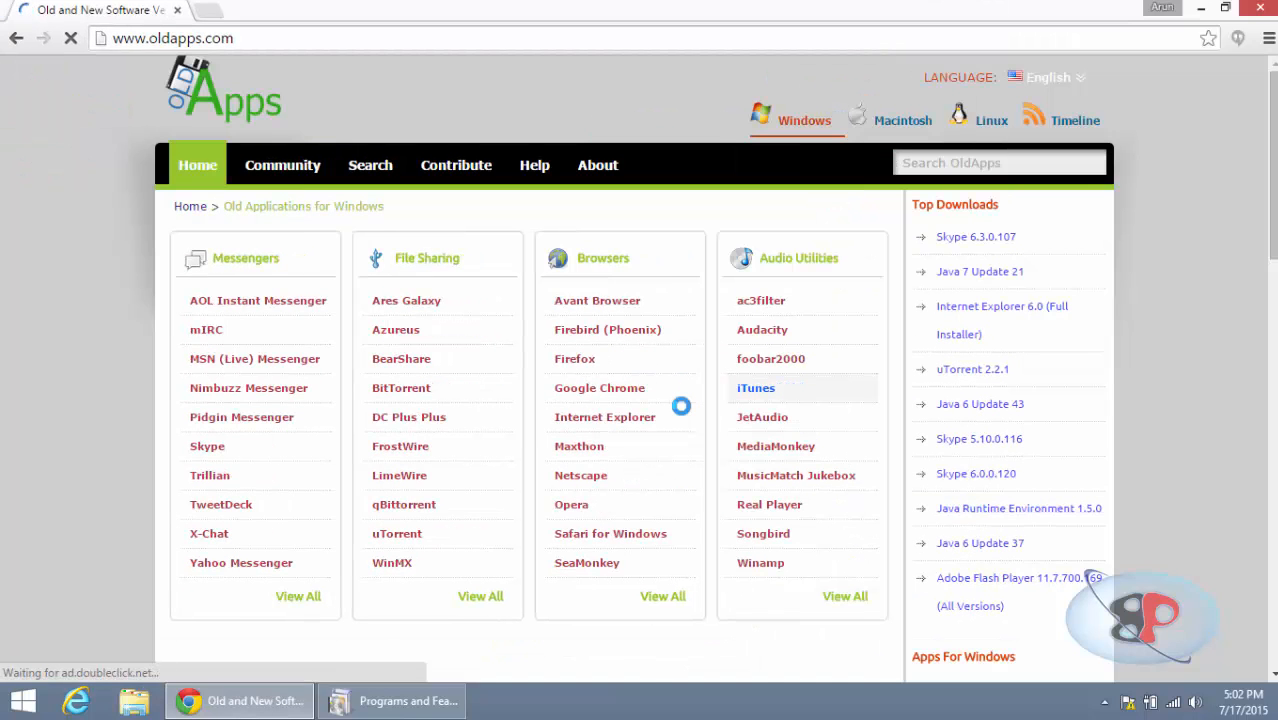
pyautogui.click(756, 388)
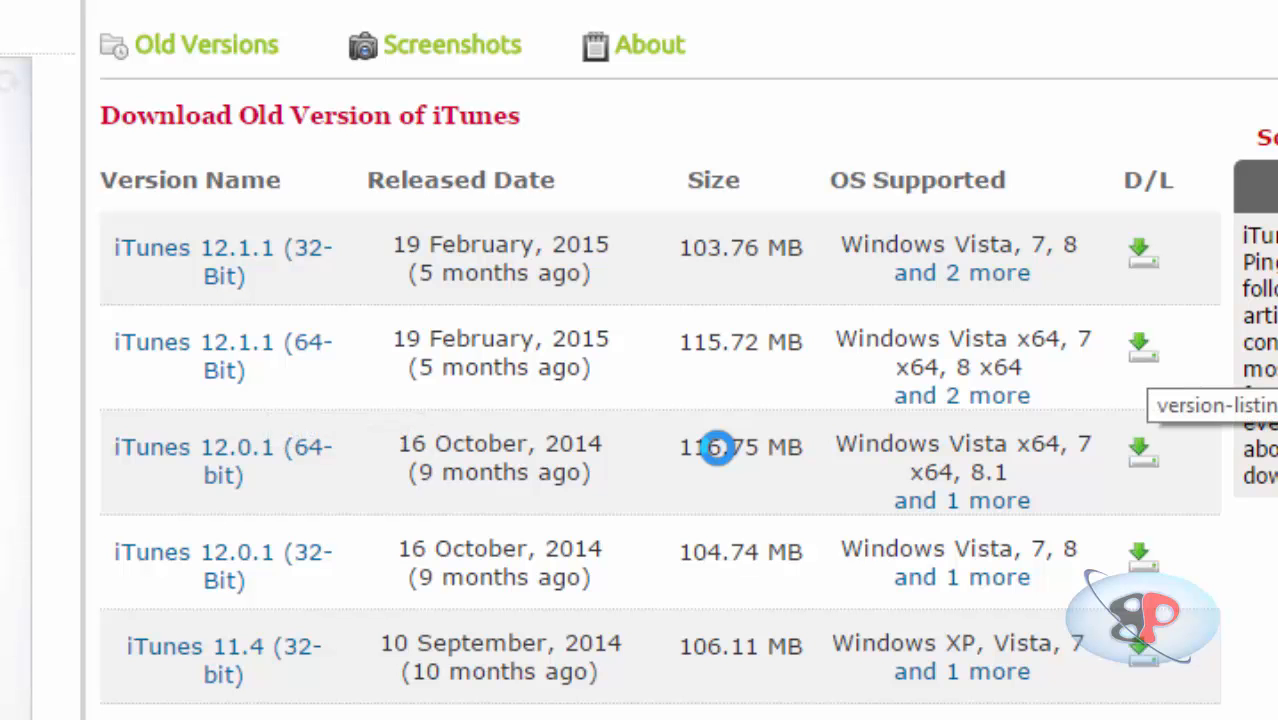
pyautogui.click(1140, 346)
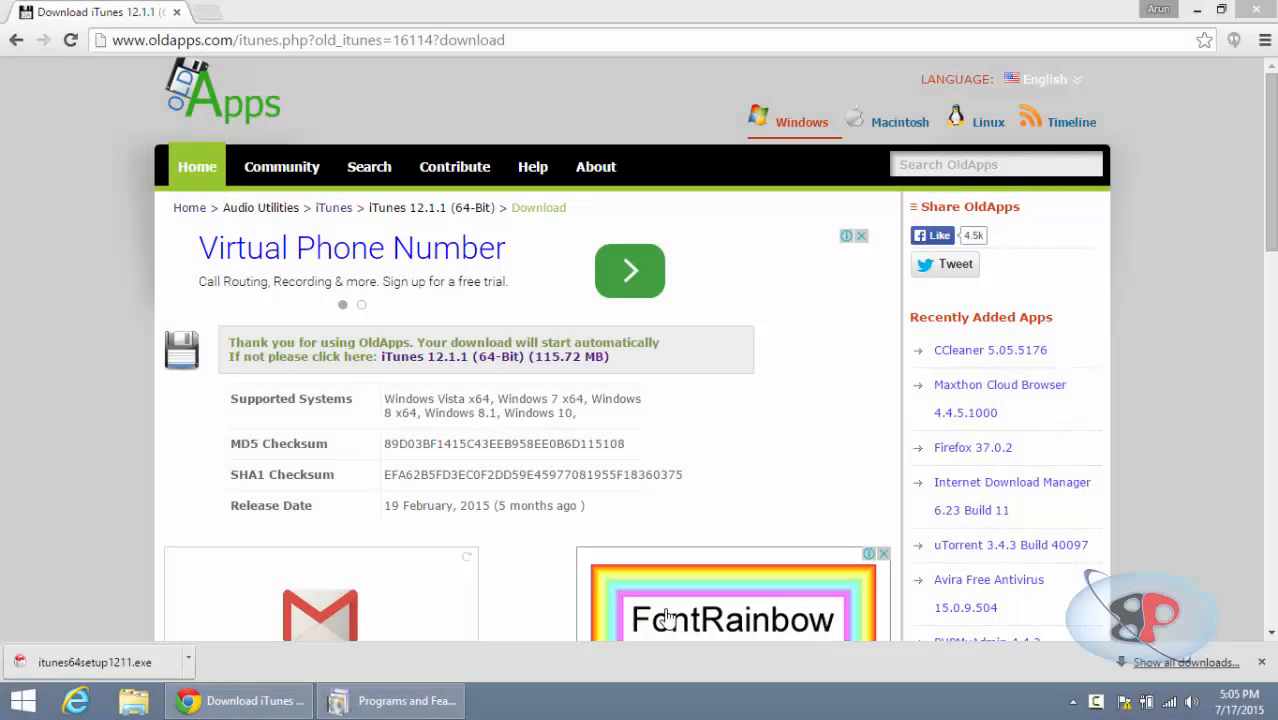
pyautogui.moveTo(1240, 656)
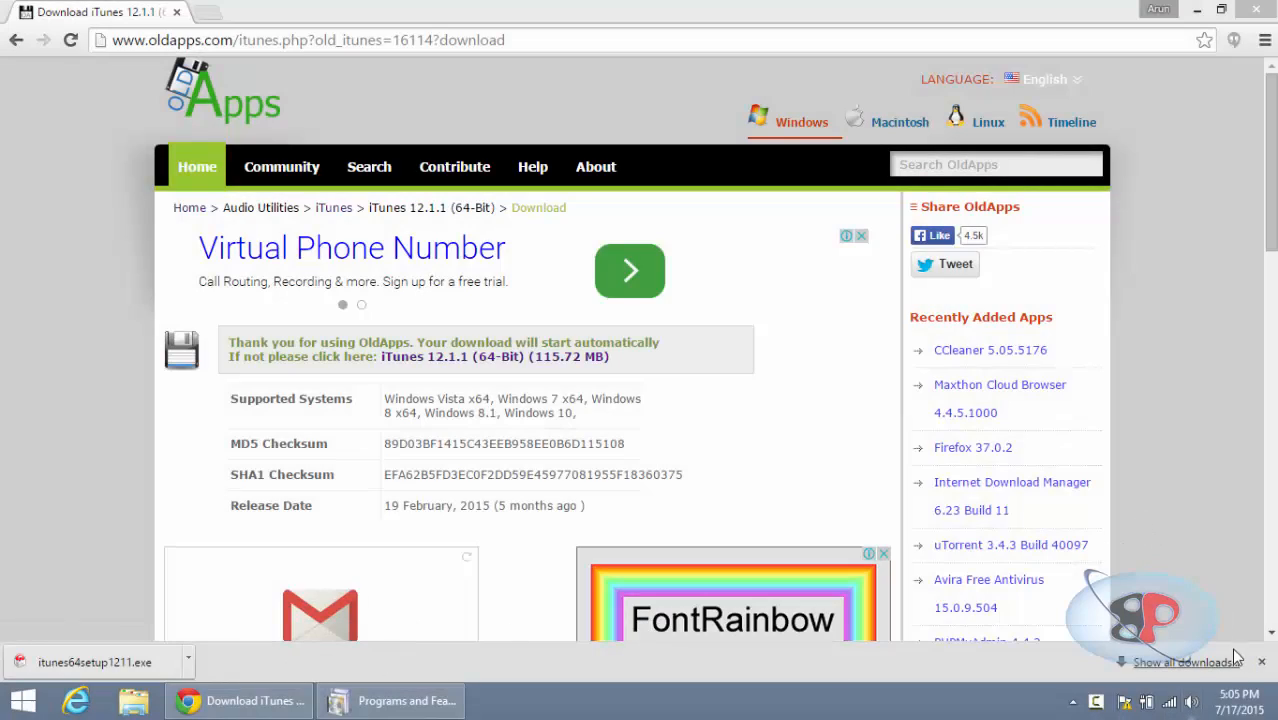
# - Run itunes64setup1211.exe from Downloads and complete the iTunes installation
pyautogui.click(1172, 660)
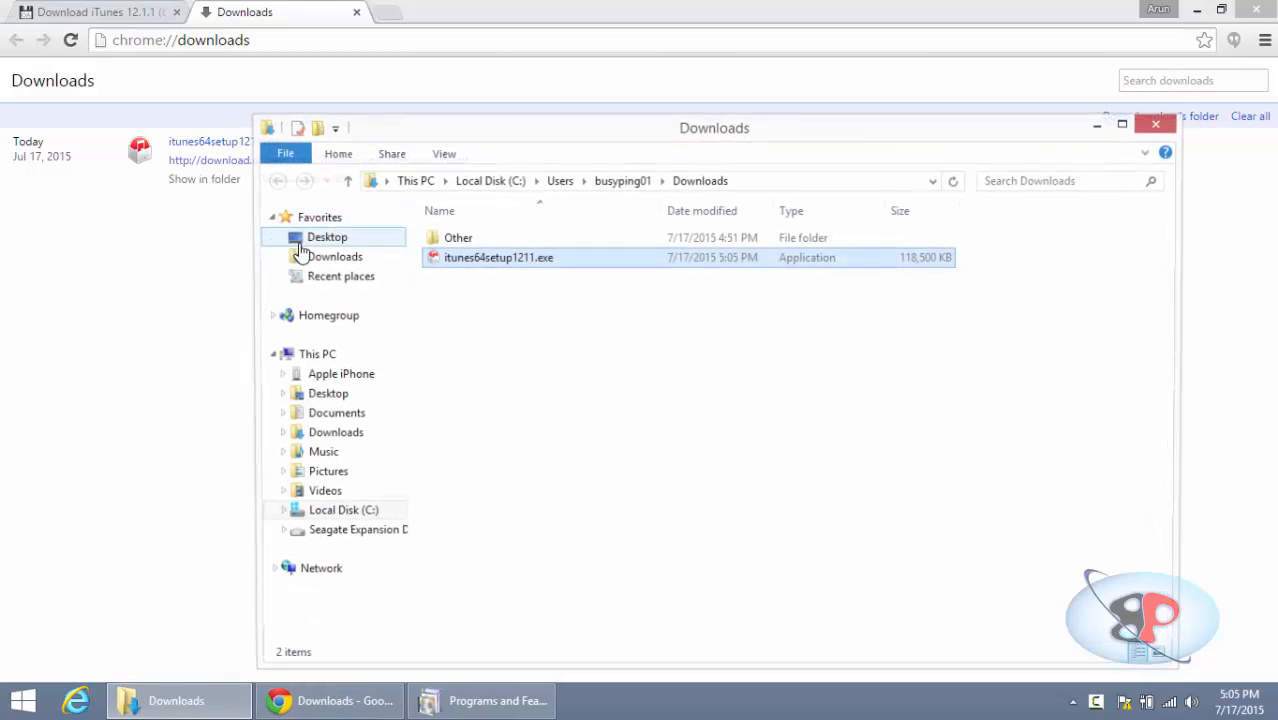
pyautogui.doubleClick(498, 256)
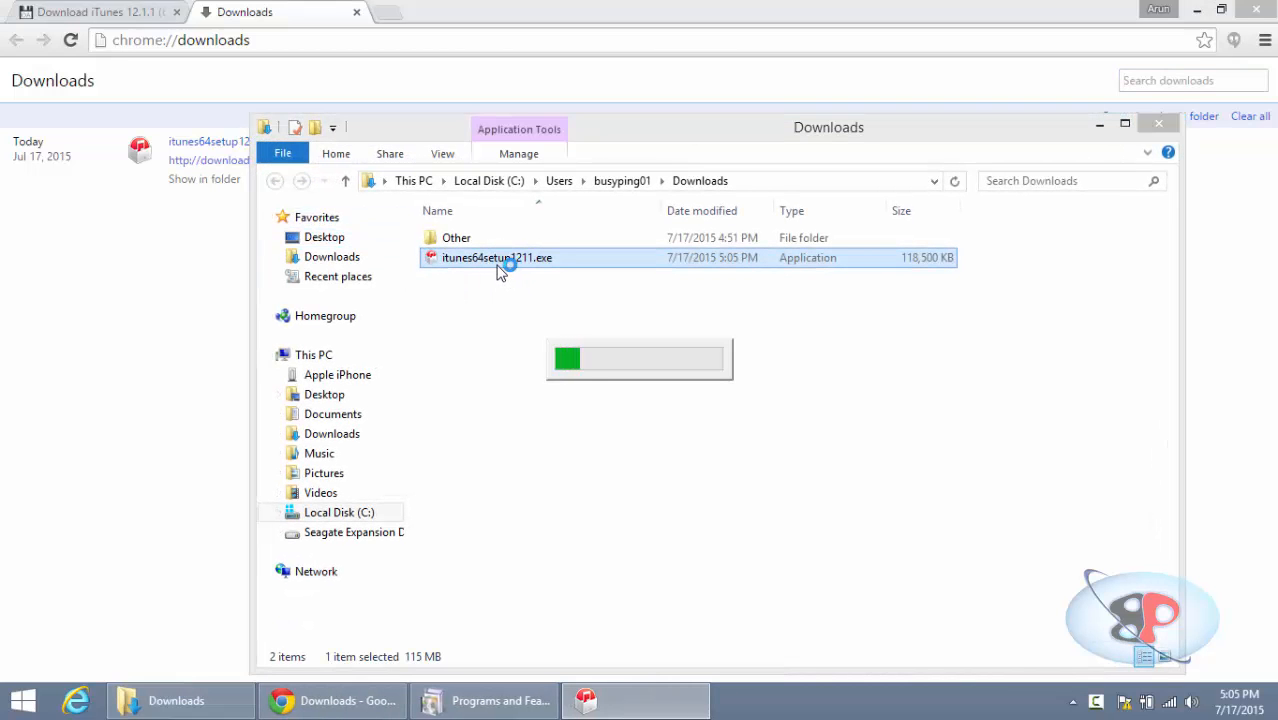
pyautogui.doubleClick(496, 256)
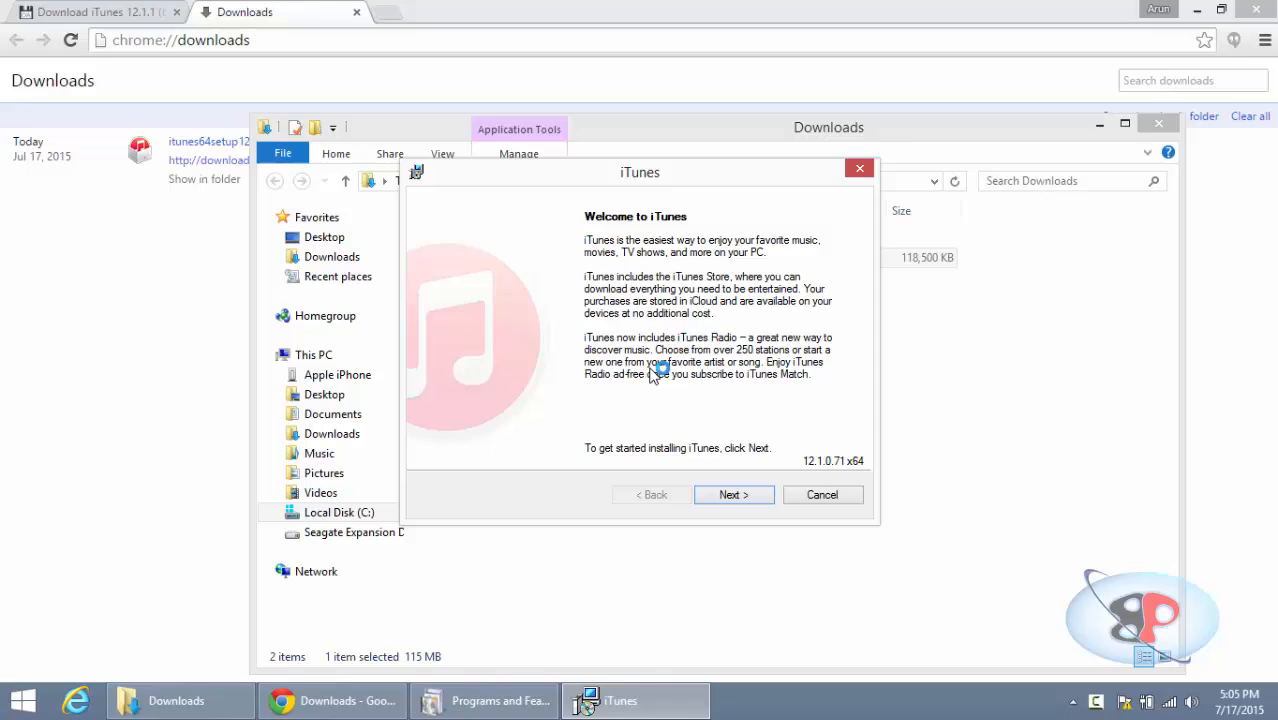
pyautogui.click(732, 494)
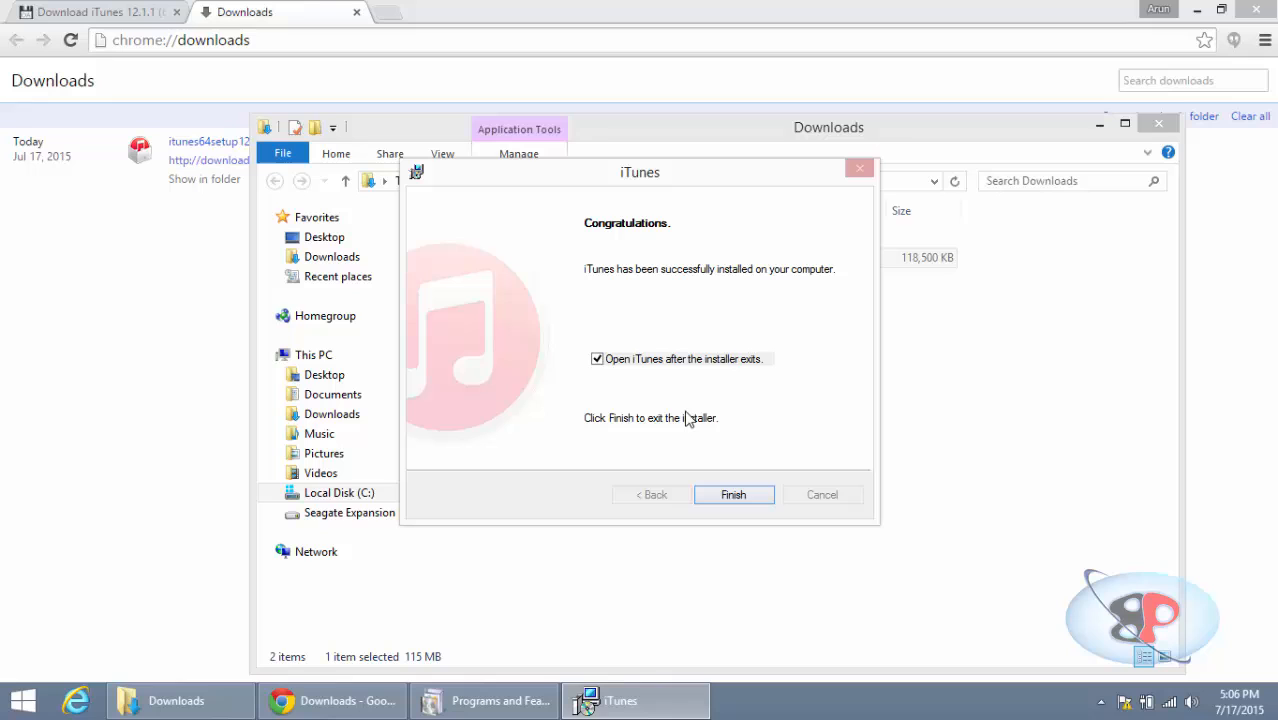
pyautogui.moveTo(692, 452)
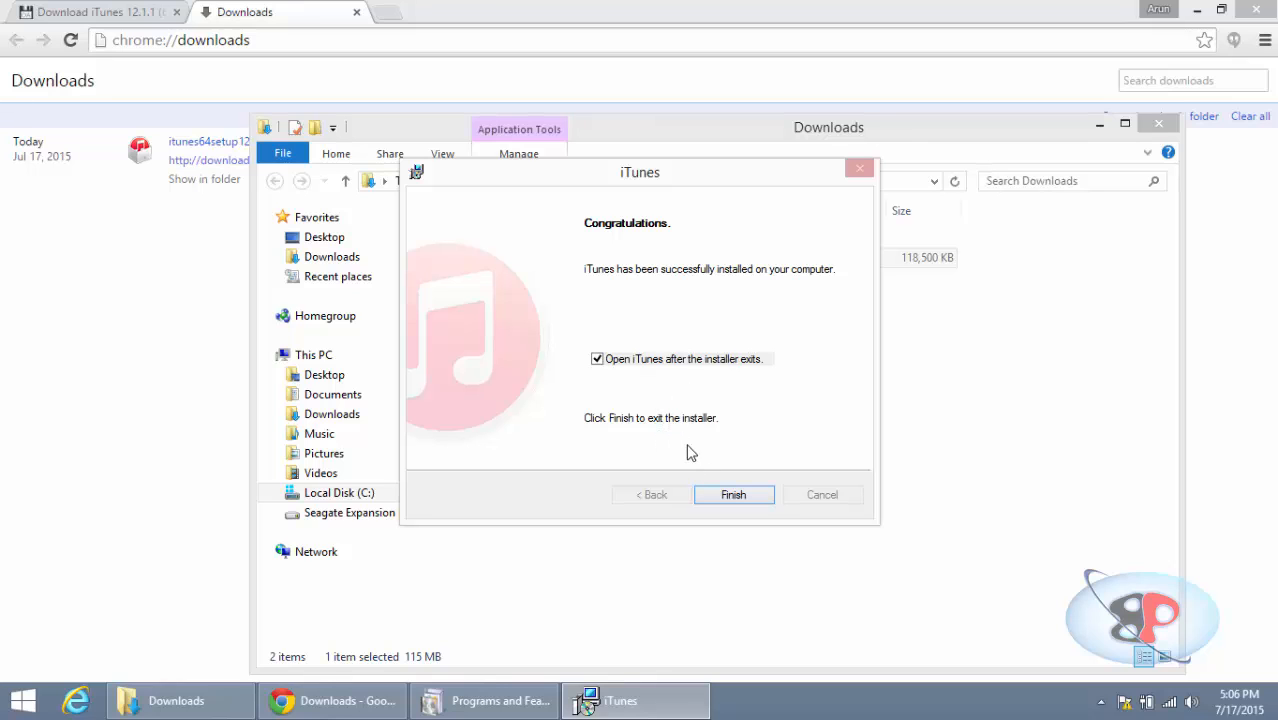
pyautogui.click(732, 494)
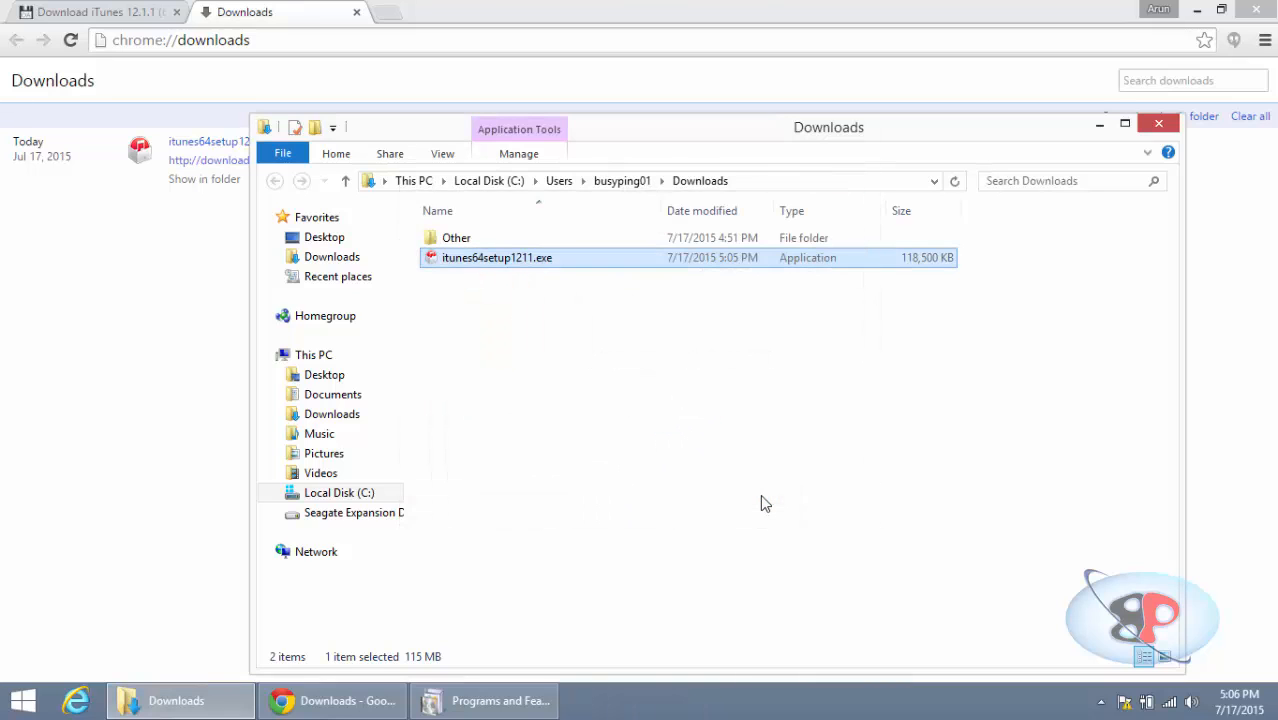
# - Launch iTunes and confirm version 12.1.0.71 in About iTunes
pyautogui.doubleClick(504, 256)
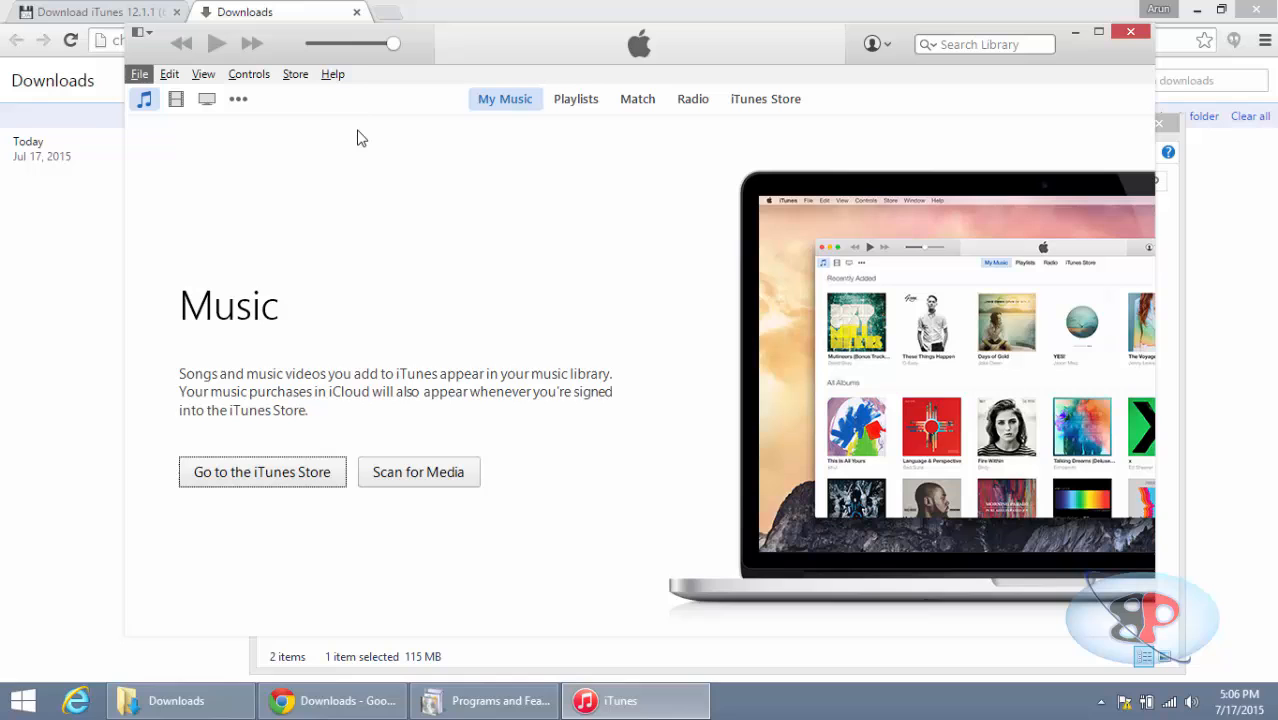
pyautogui.click(332, 72)
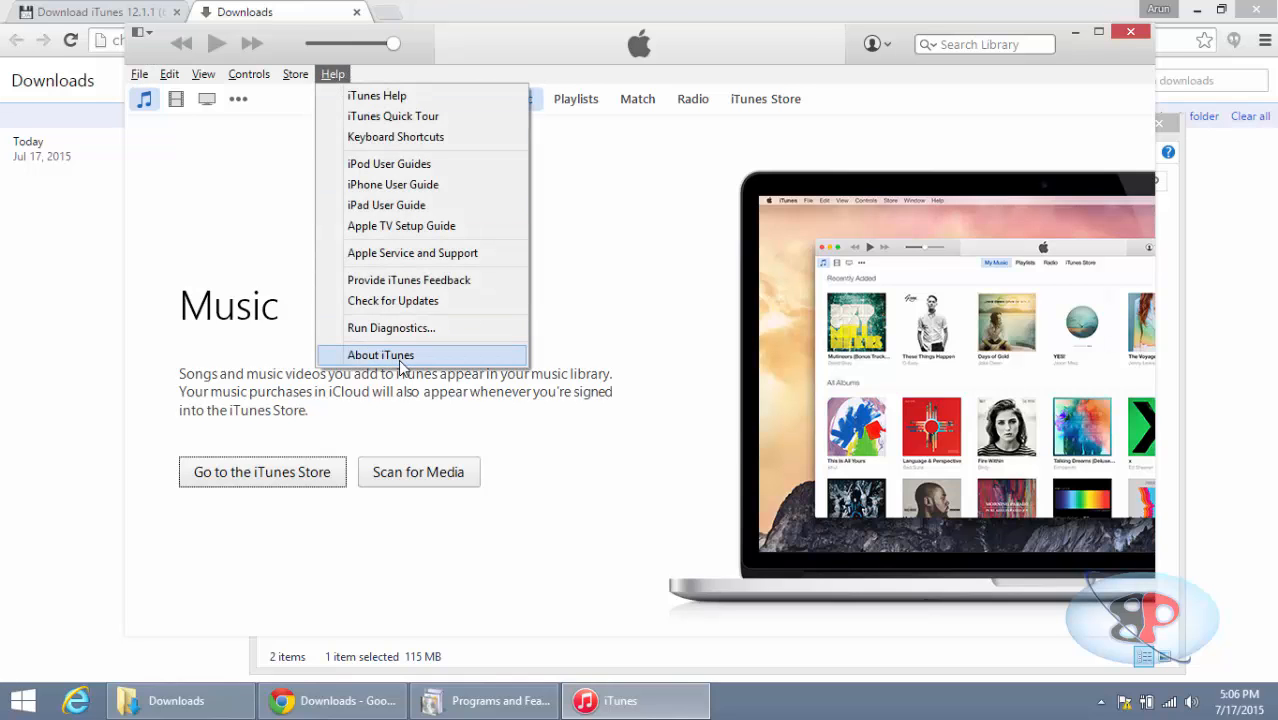
pyautogui.click(380, 356)
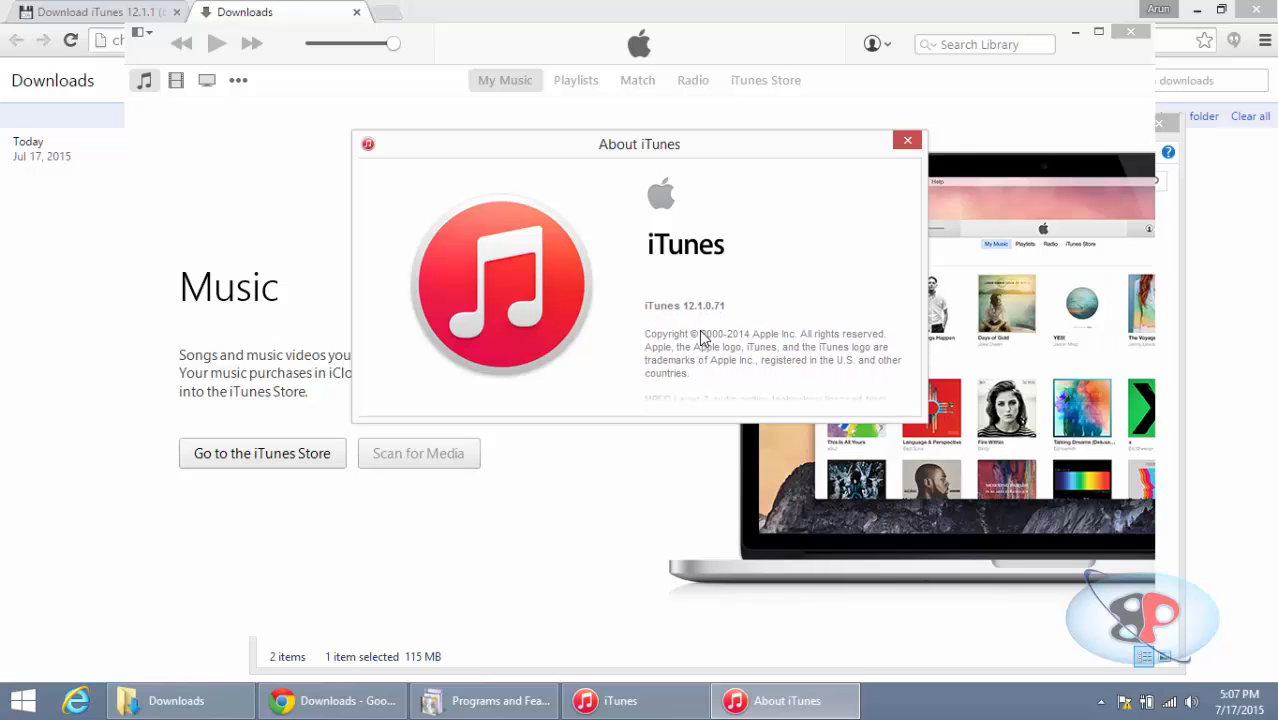
pyautogui.click(906, 140)
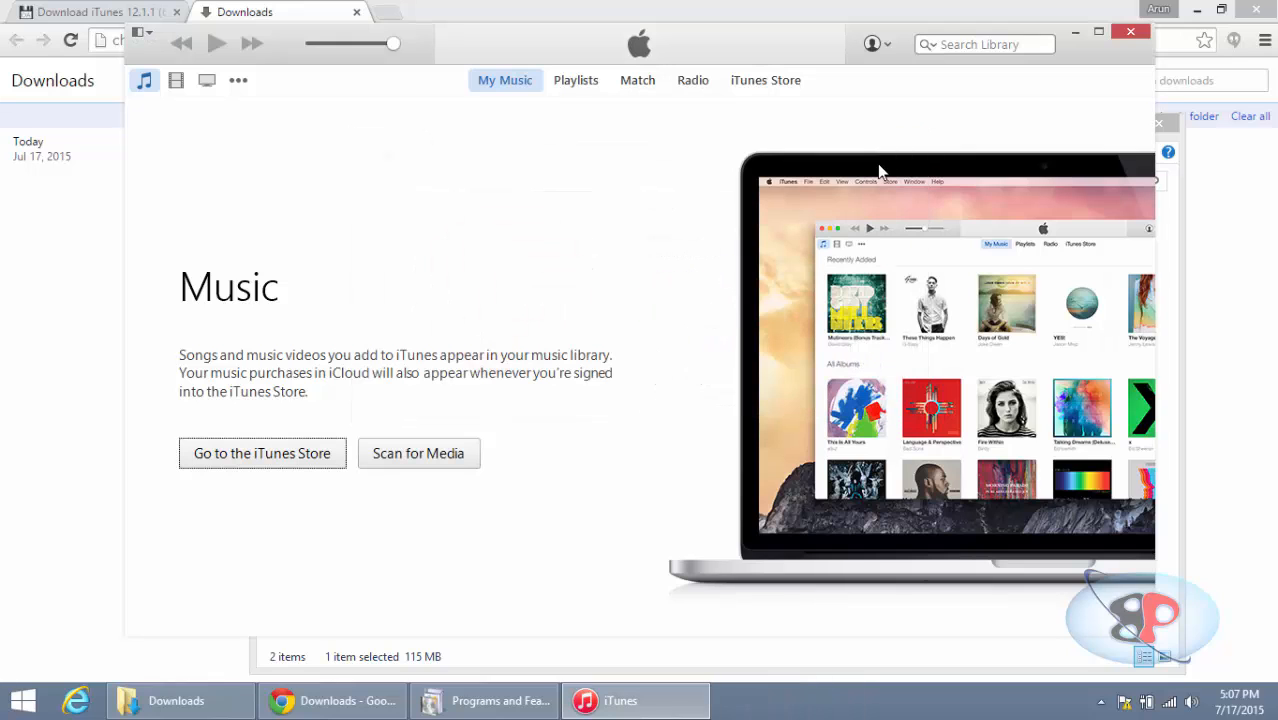